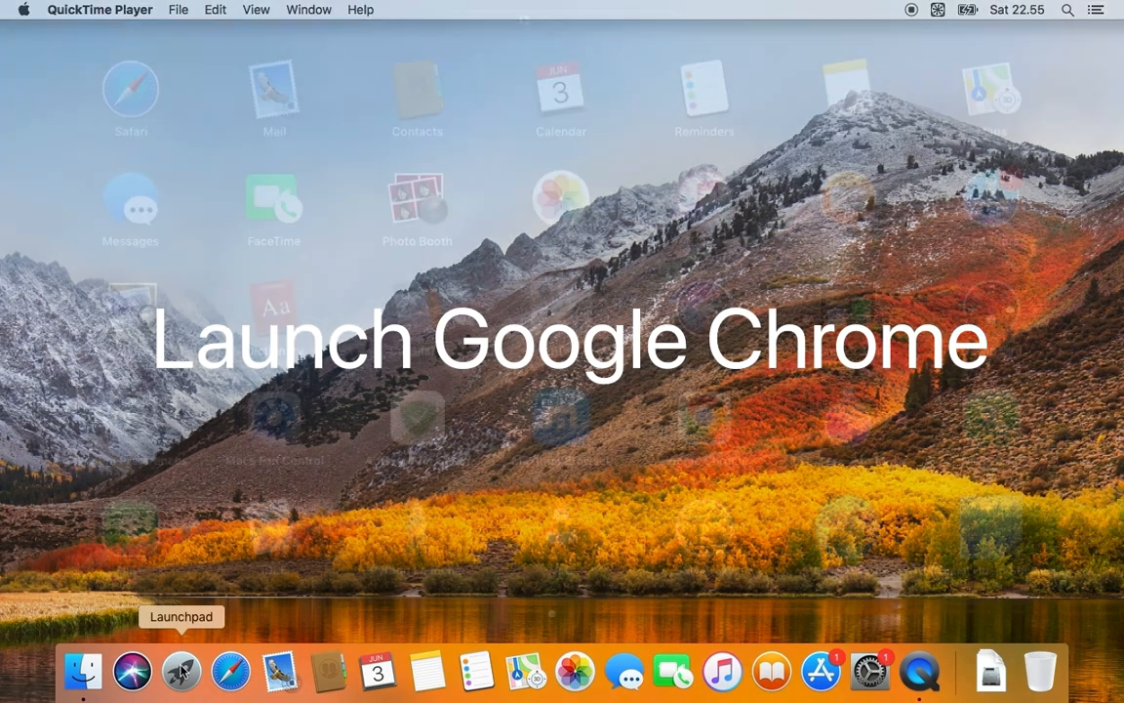
- Launch Google Chrome from the macOS Launchpad
click(180, 670)
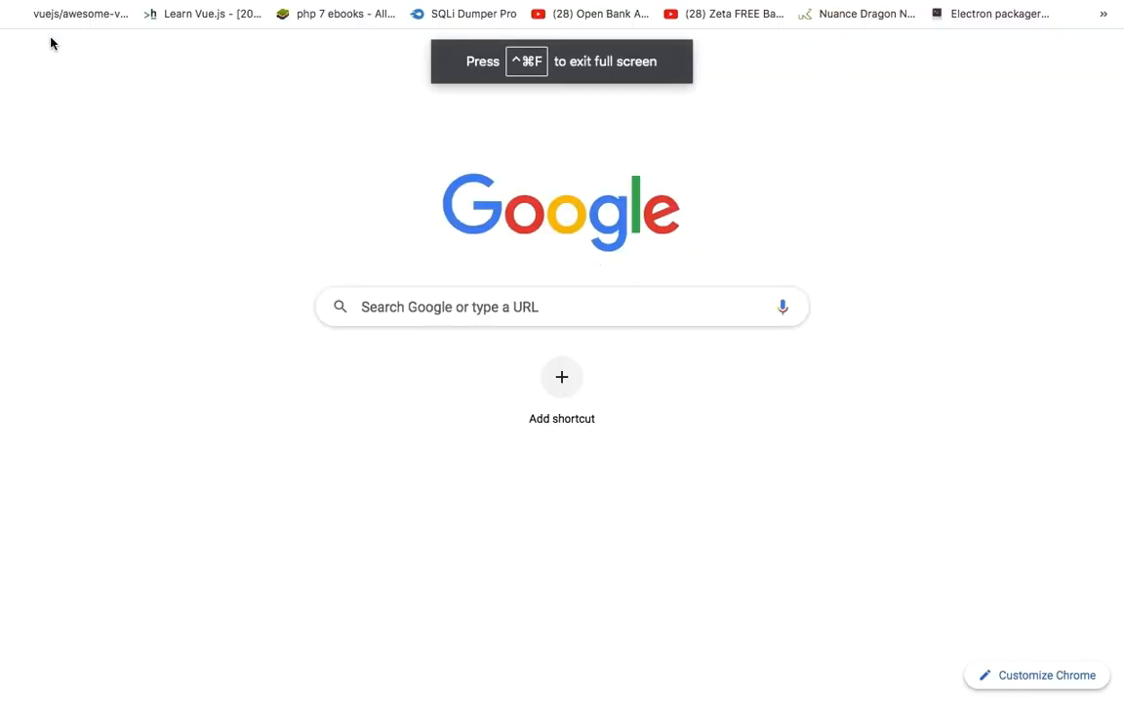
- Go to LinkedIn Learning and begin signing in with a library card number and PIN
text(linked)
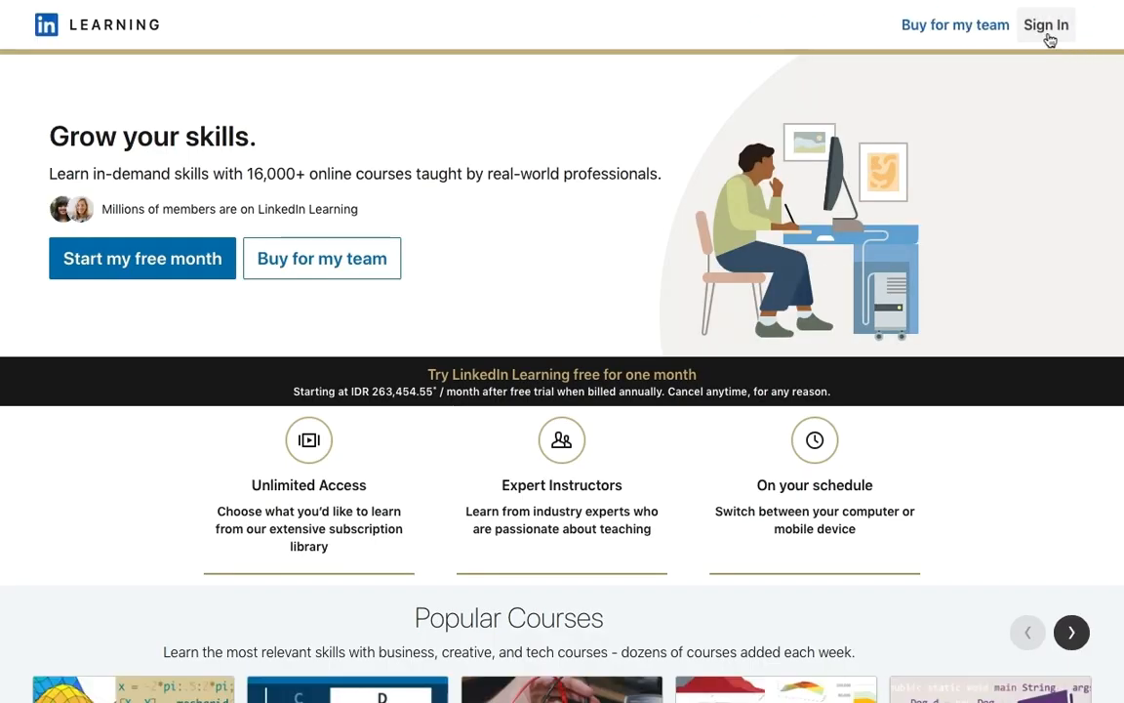
click(1045, 24)
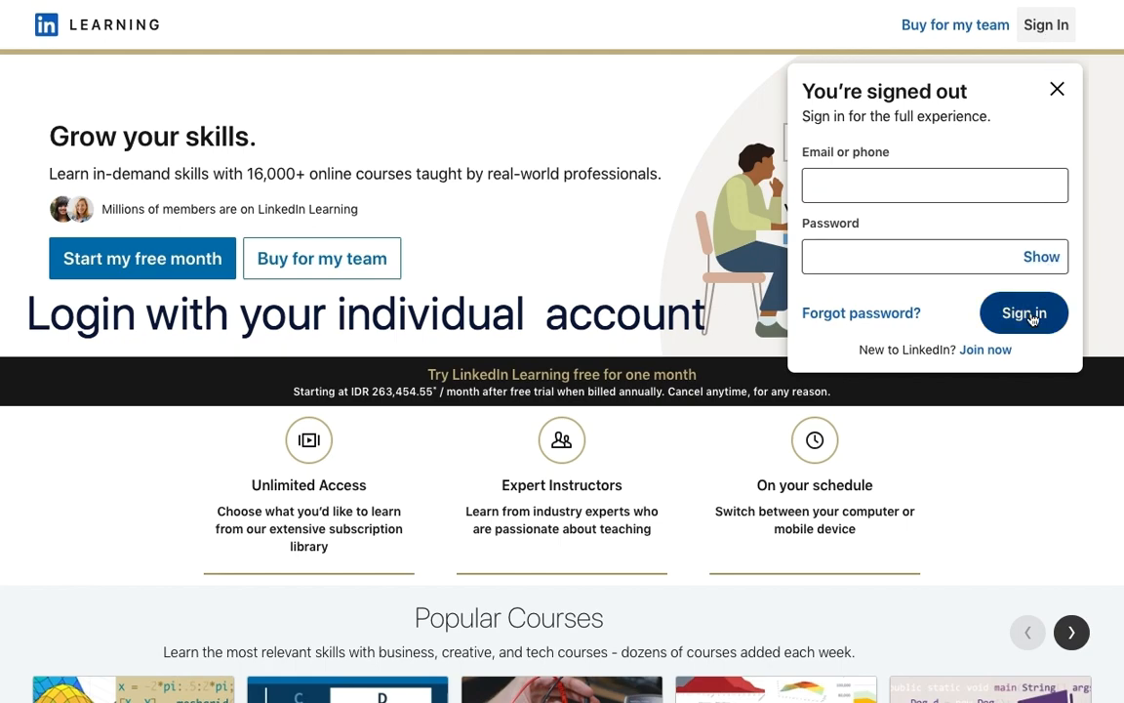
text(https://www.linkedin.com/lea)
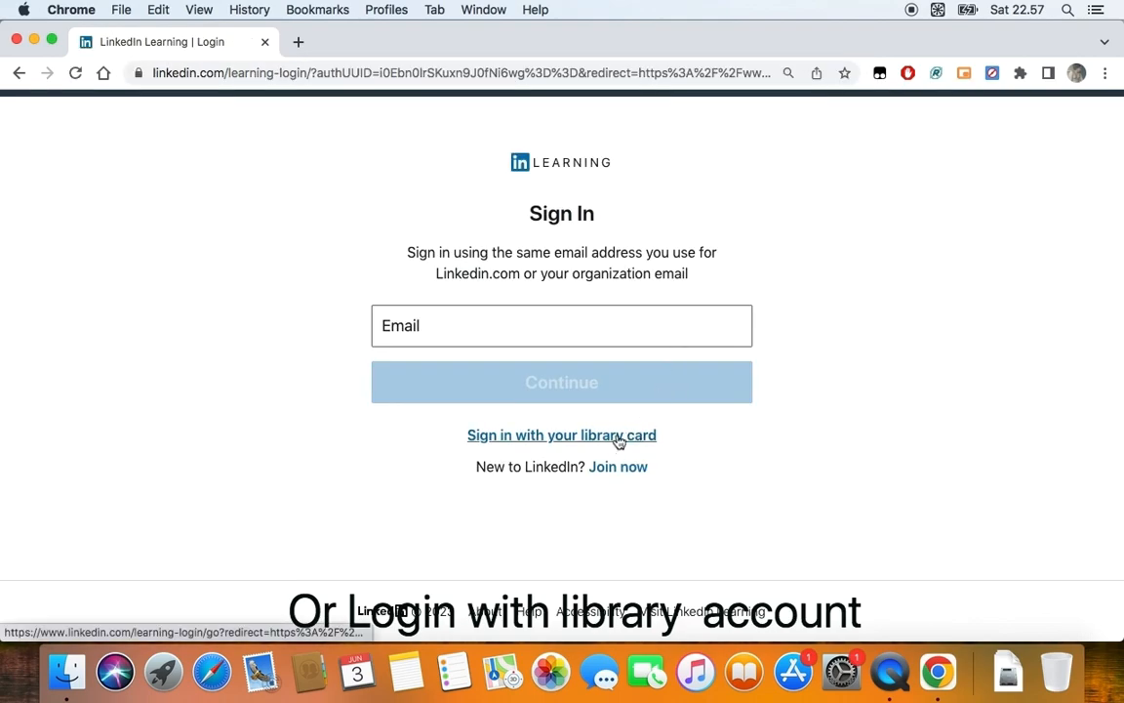
click(561, 435)
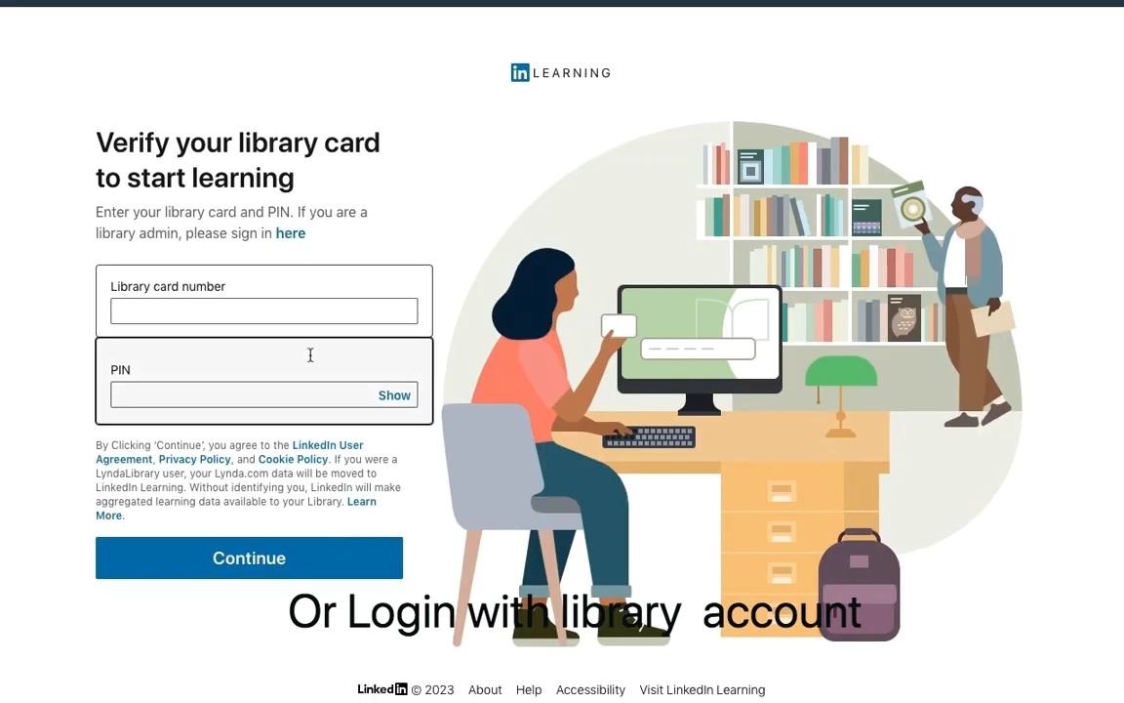
click(249, 557)
text(create training vide)
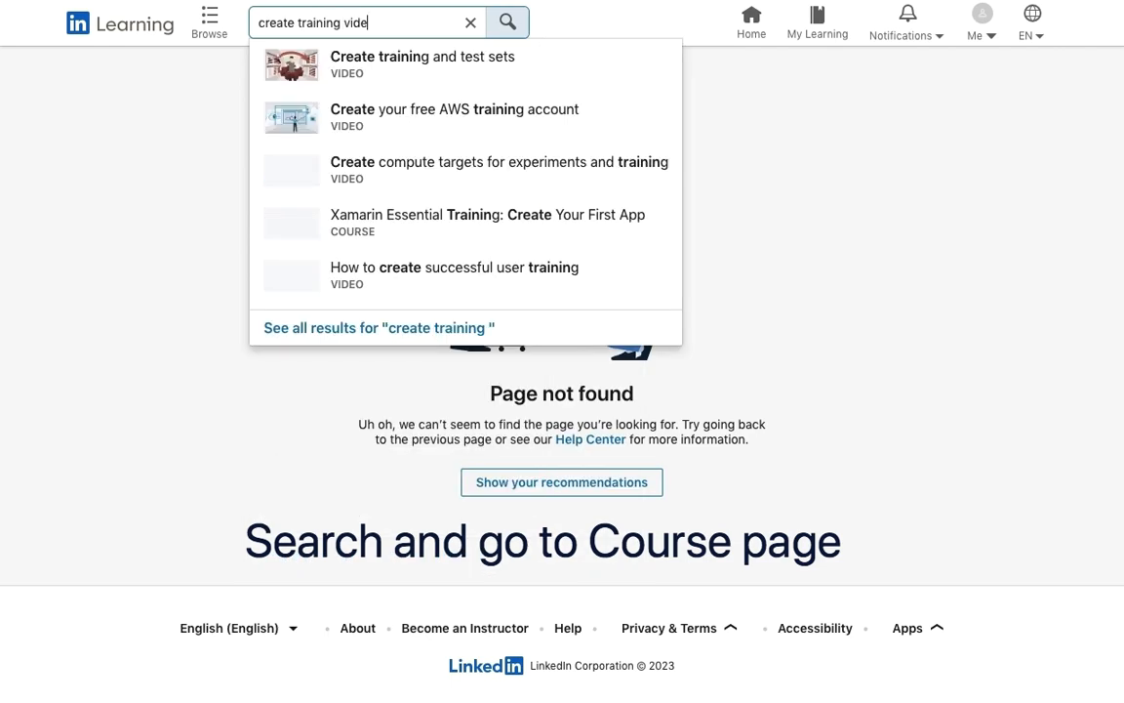
- Open 'Creating Fun and Engaging Video Training: The How' from search results, then play and pause 'Here's the plan'
click(506, 21)
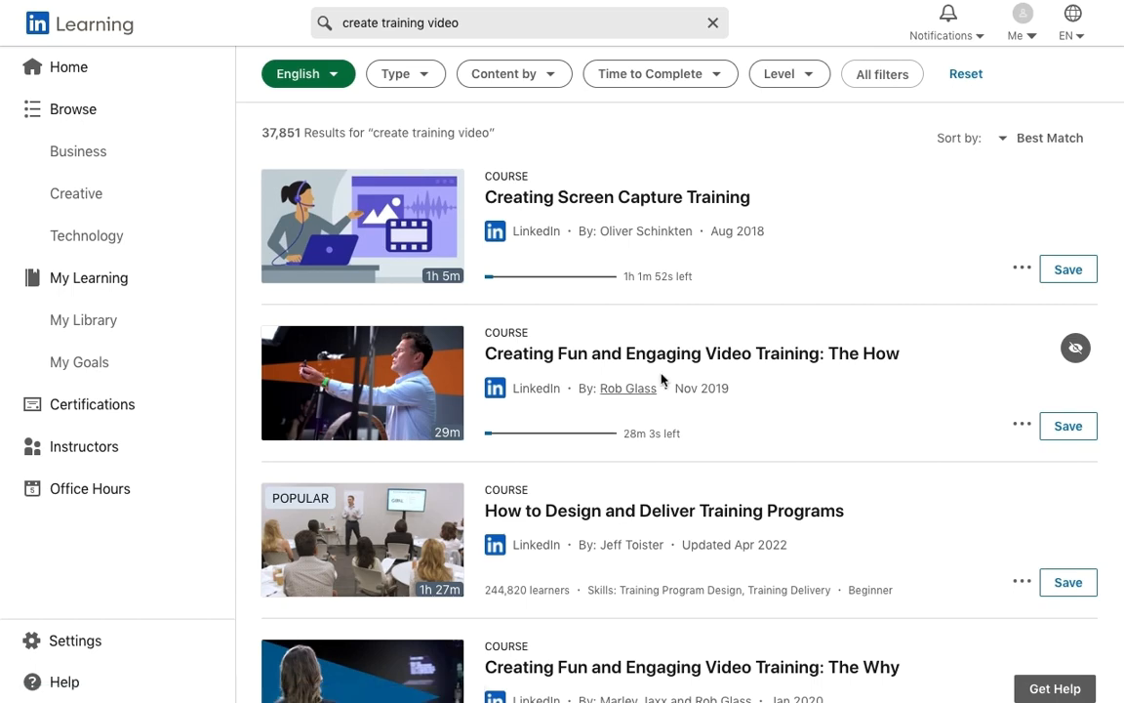
mouse_move(663, 353)
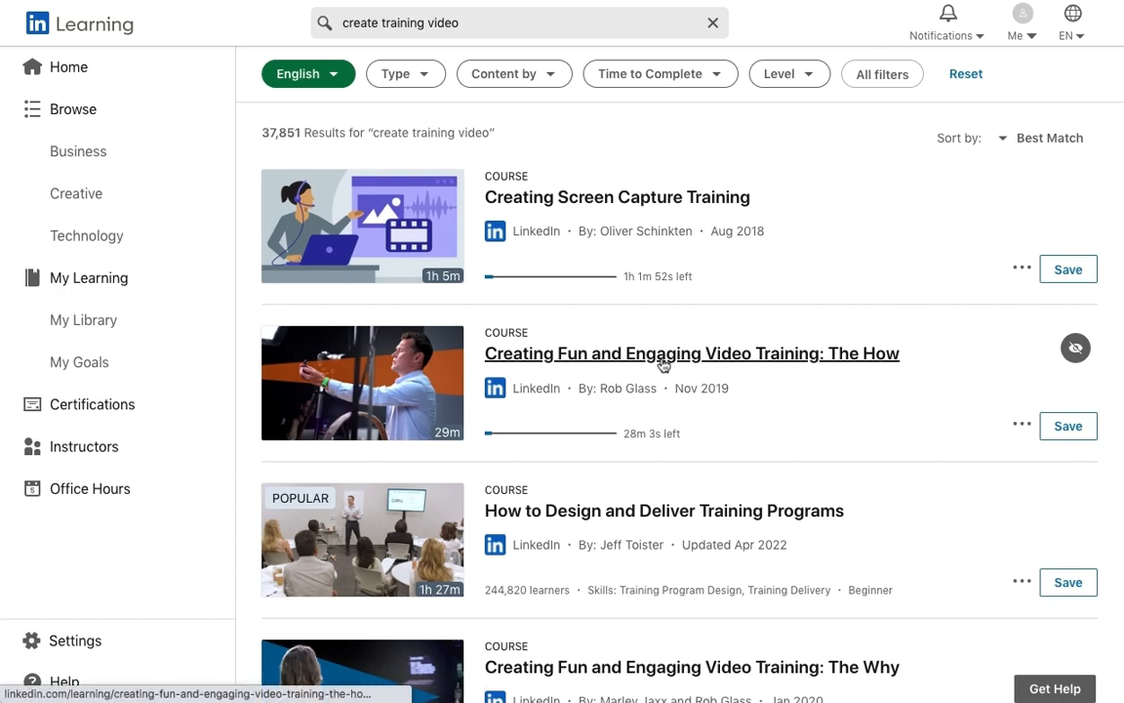
click(691, 353)
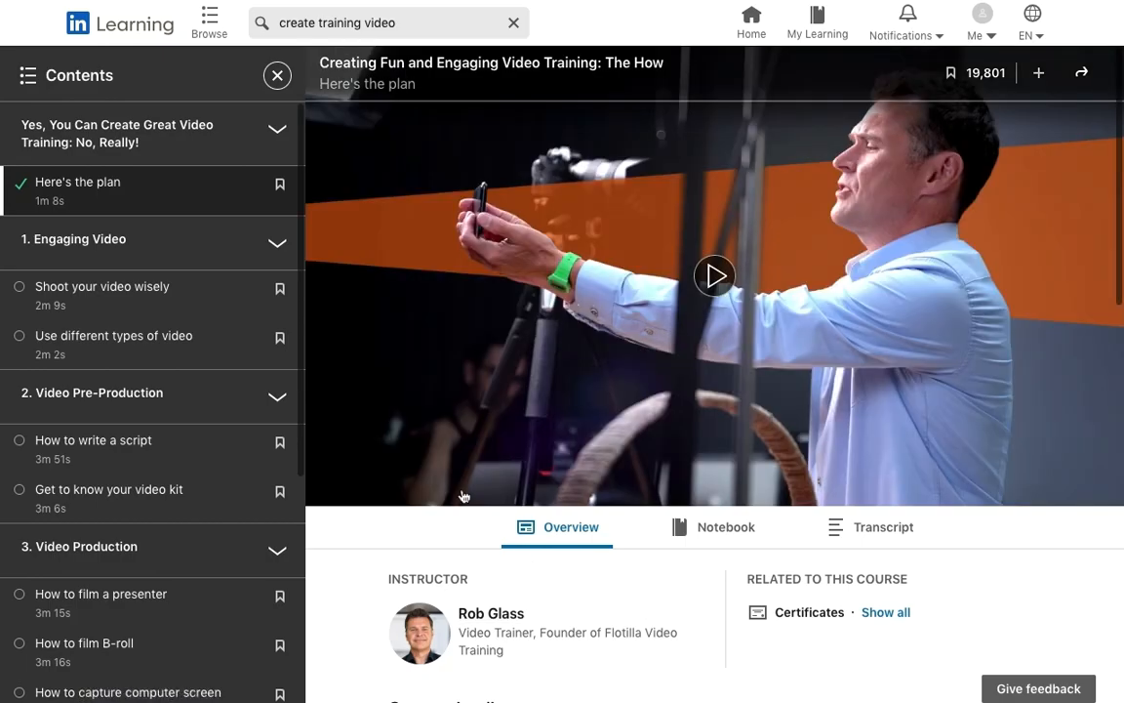
click(714, 275)
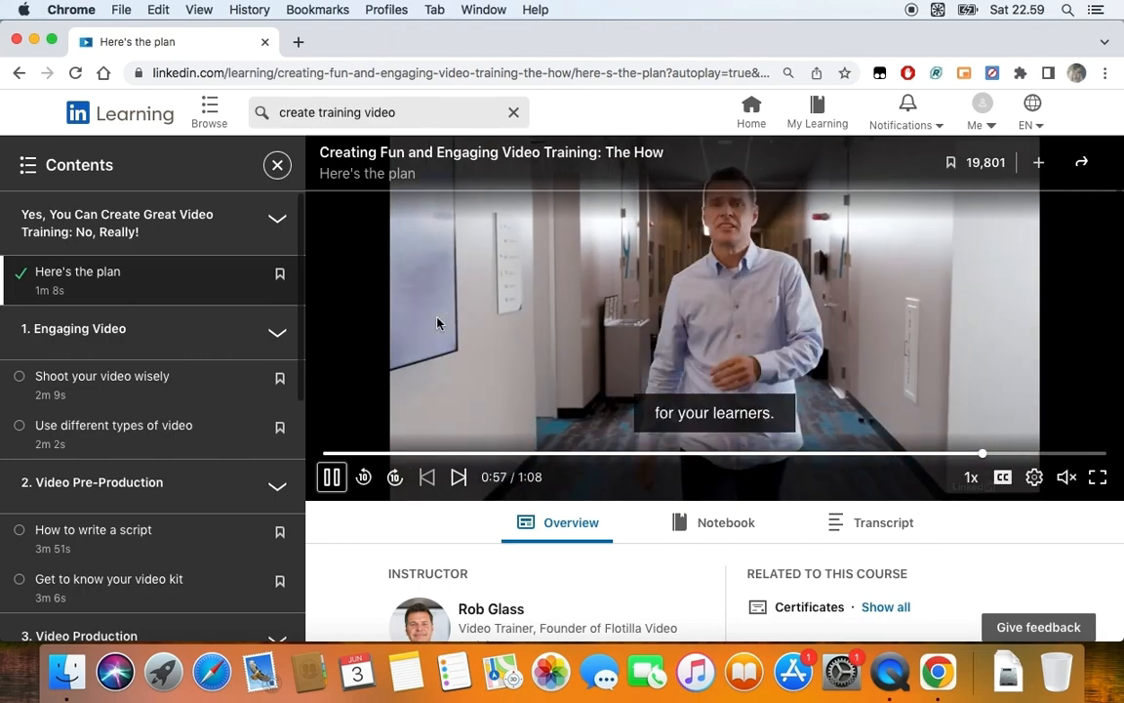
click(332, 476)
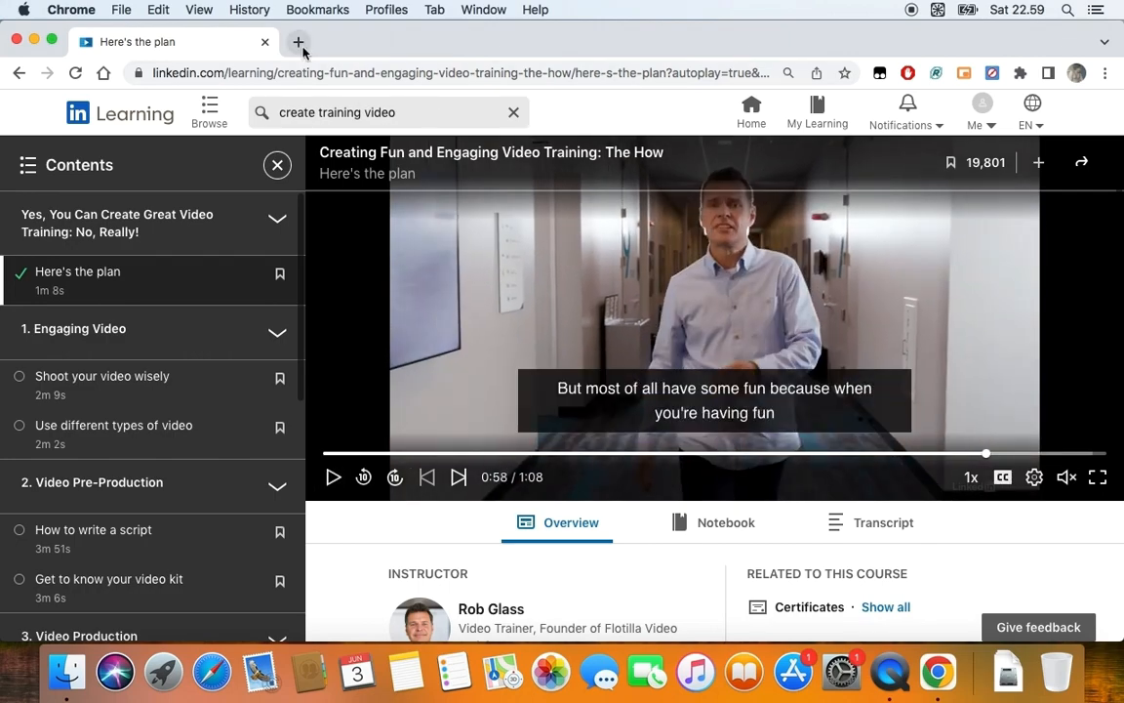
- In a new tab, download llfetcher.2.0.0.zip from LLFetcher's latest GitHub release
click(299, 41)
text(https://github.com/cristminix/)
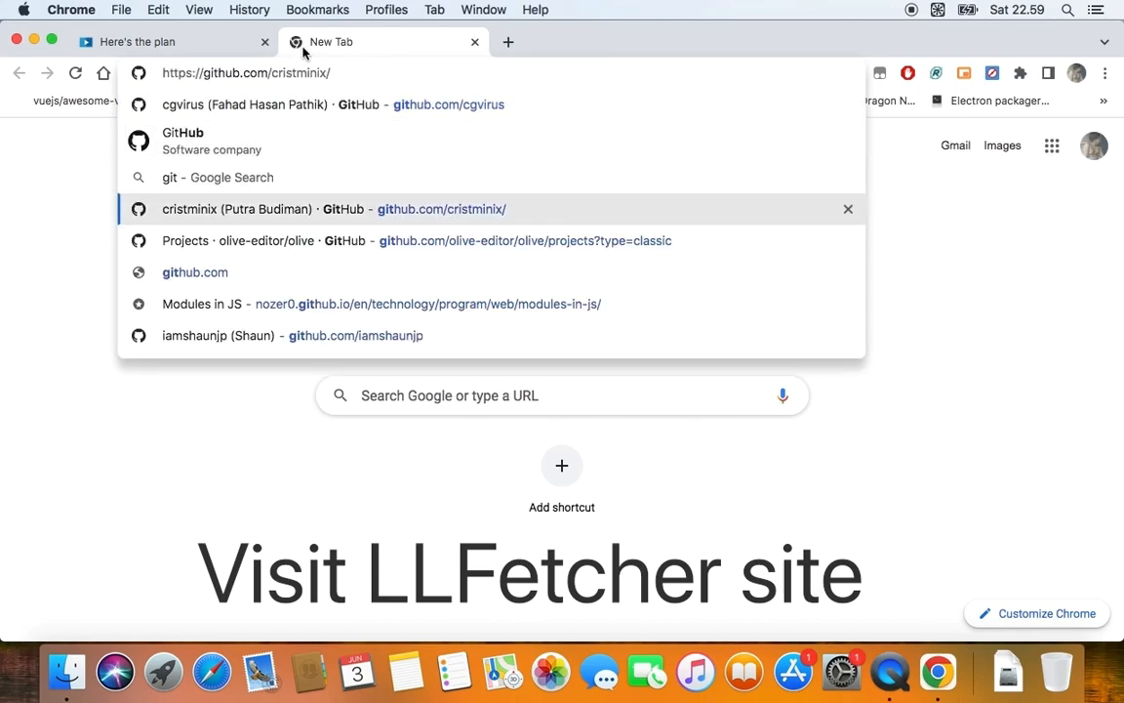
text(LLFetcher)
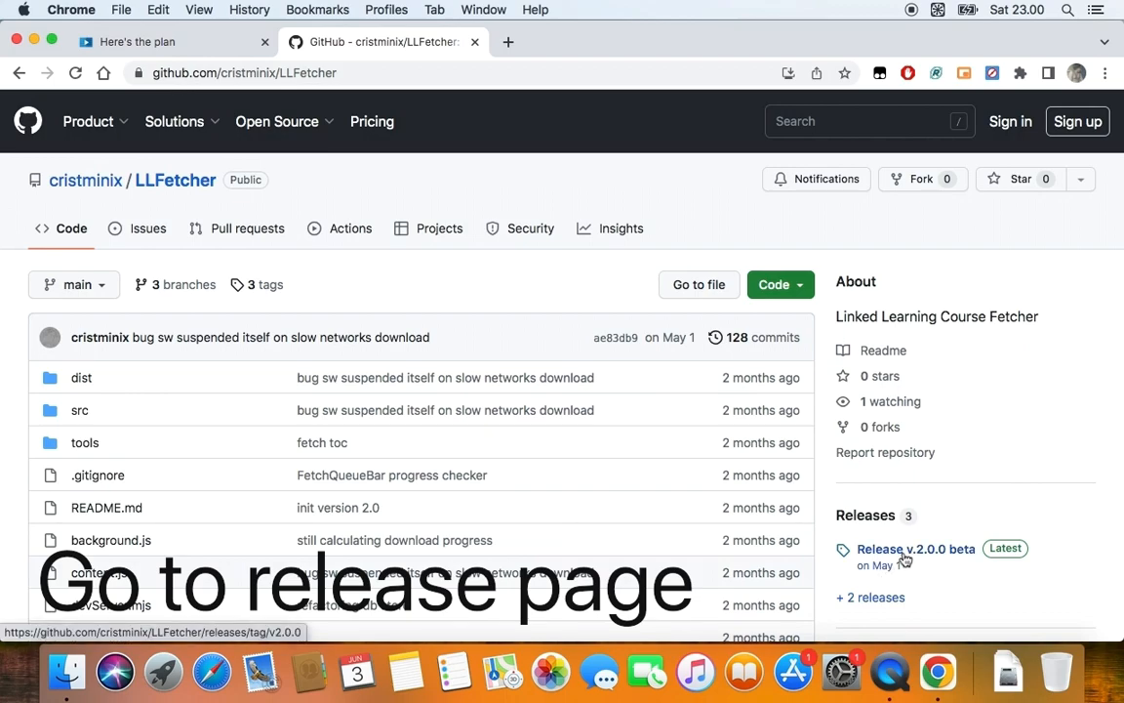
click(915, 549)
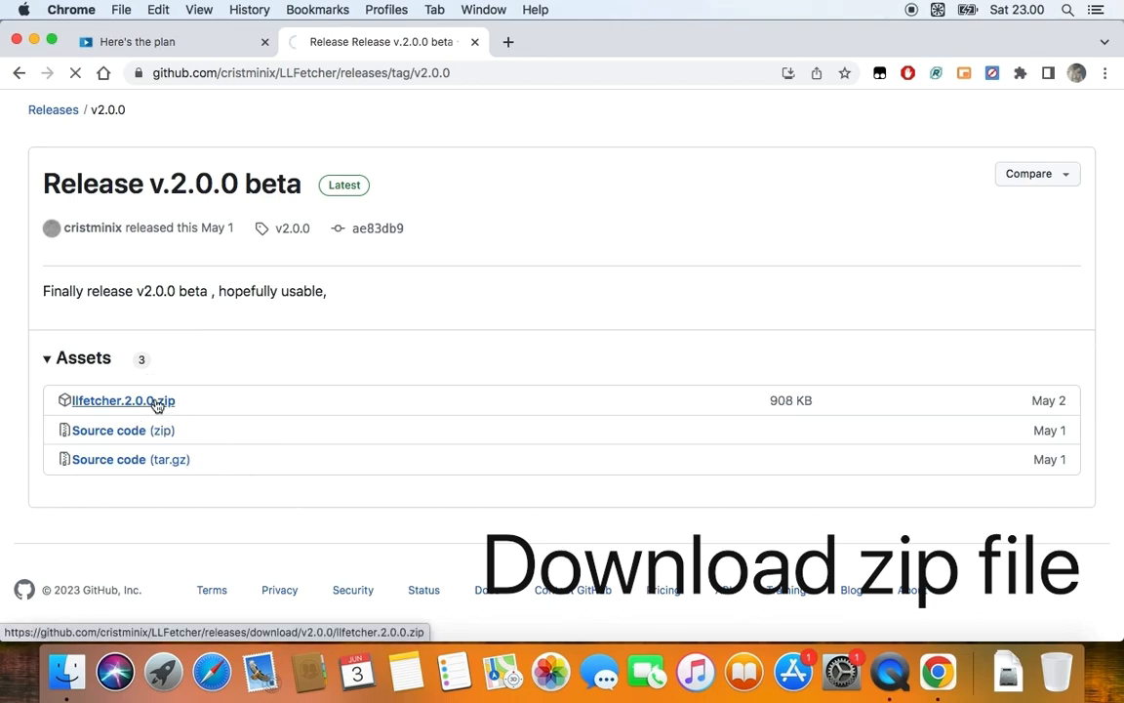
click(118, 400)
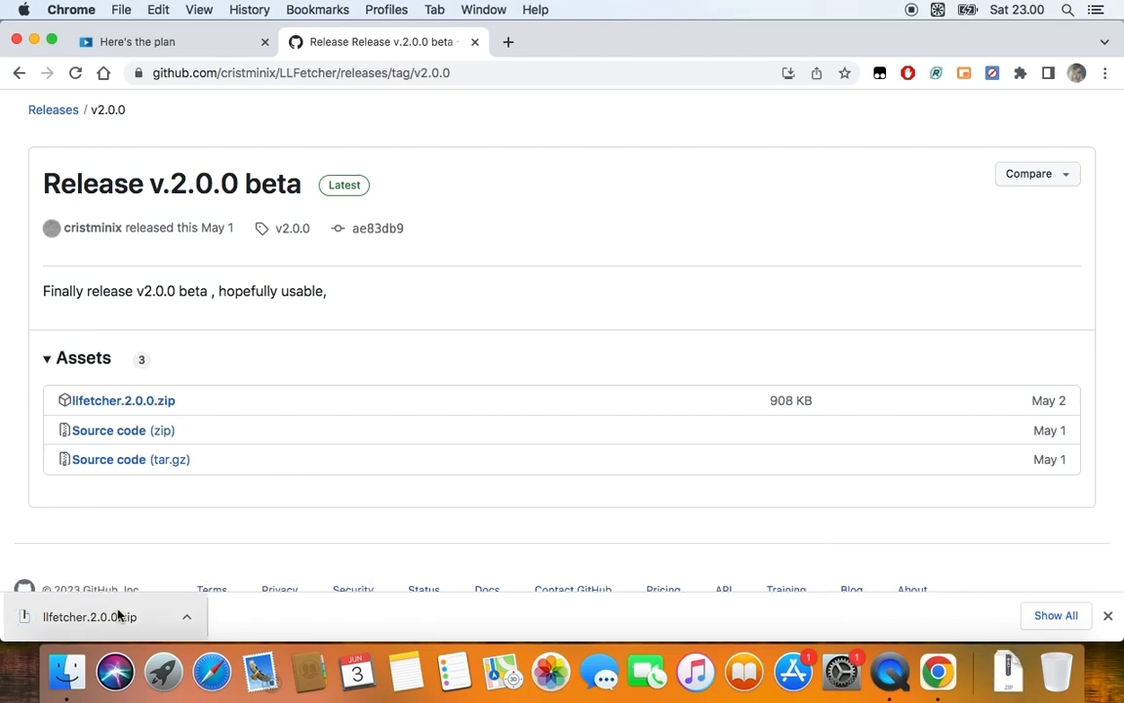
mouse_move(934, 644)
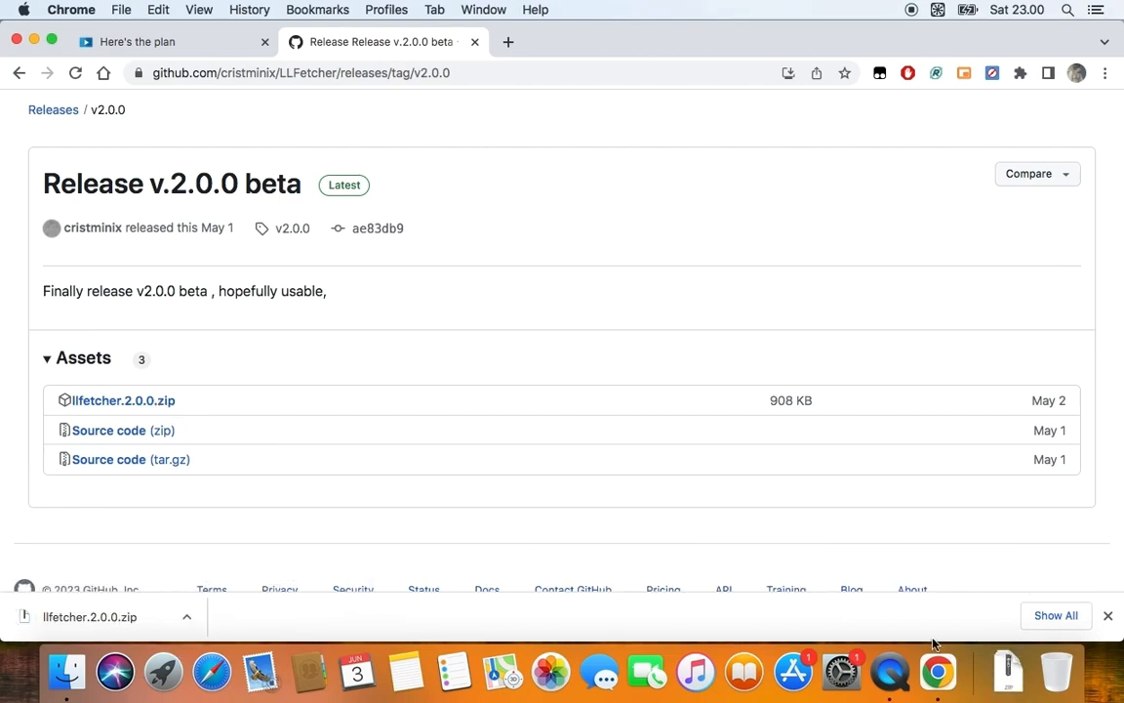
- Extract llfetcher.2.0.0.zip from the download bar into a dist folder in Downloads
click(1008, 671)
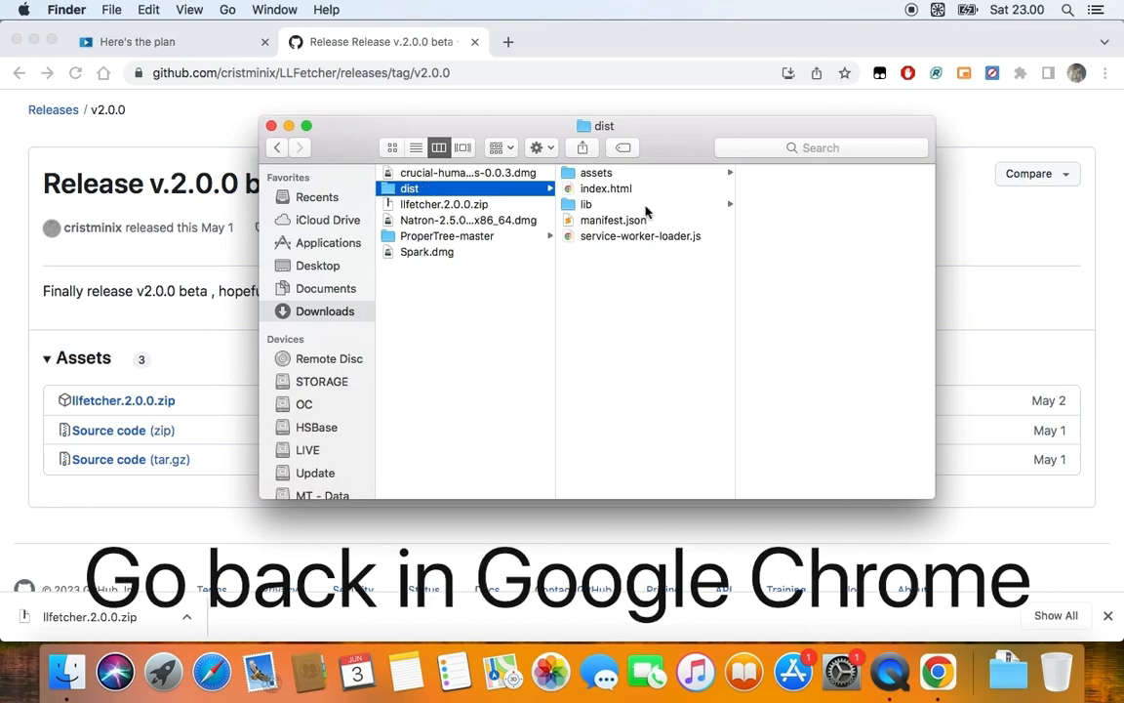
mouse_move(665, 208)
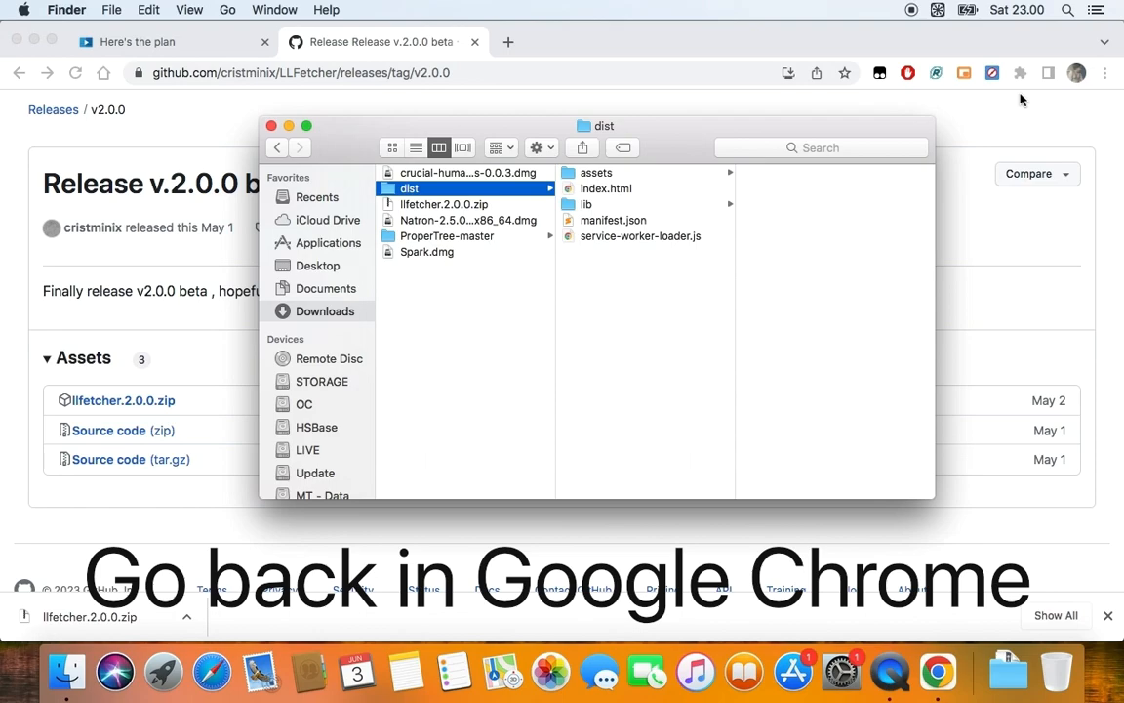
mouse_move(1106, 68)
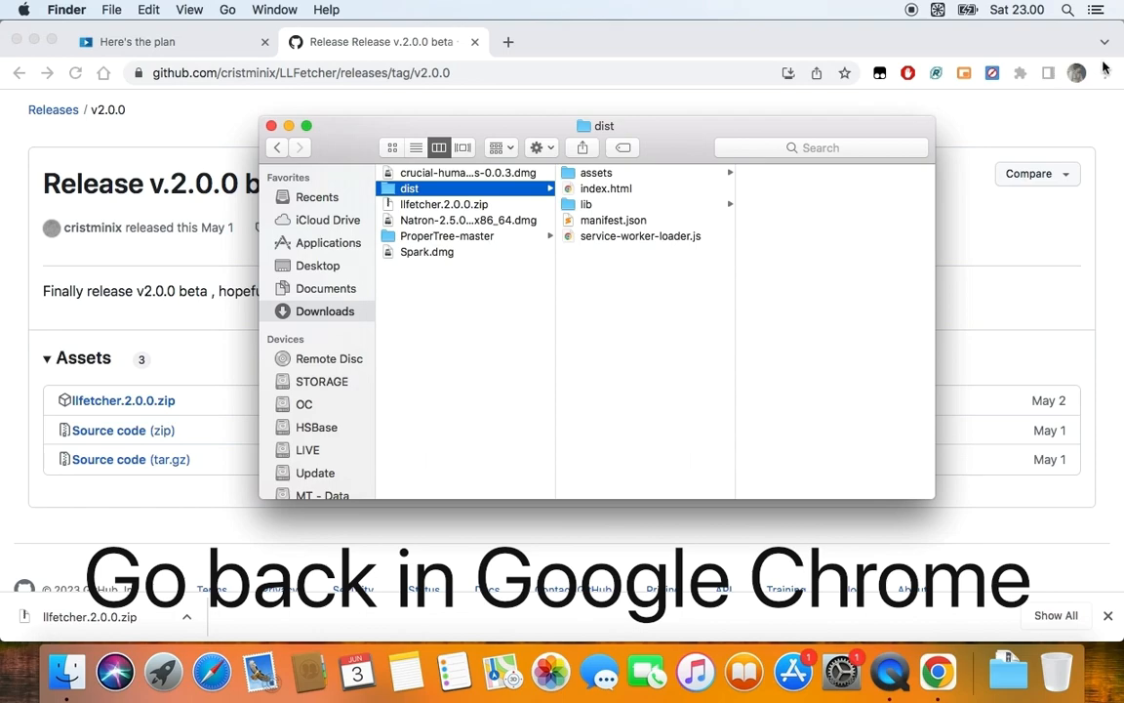
mouse_move(1107, 82)
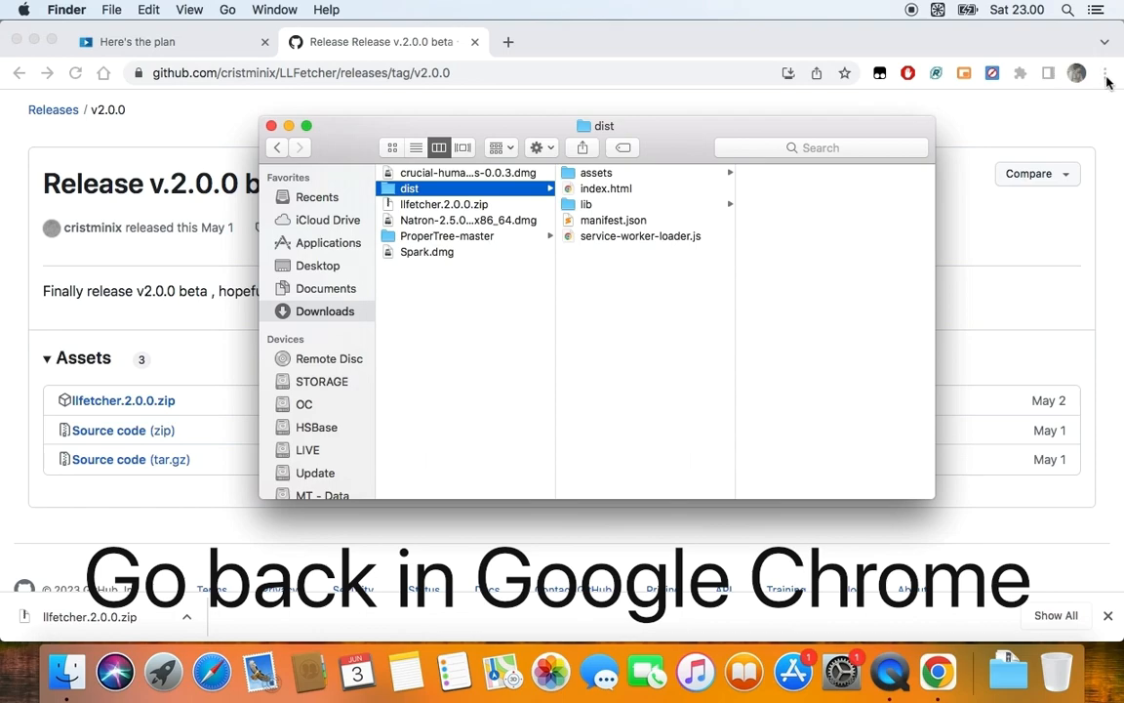
- Turn on extensions Developer mode and pick the dist folder with Load unpacked
click(1106, 72)
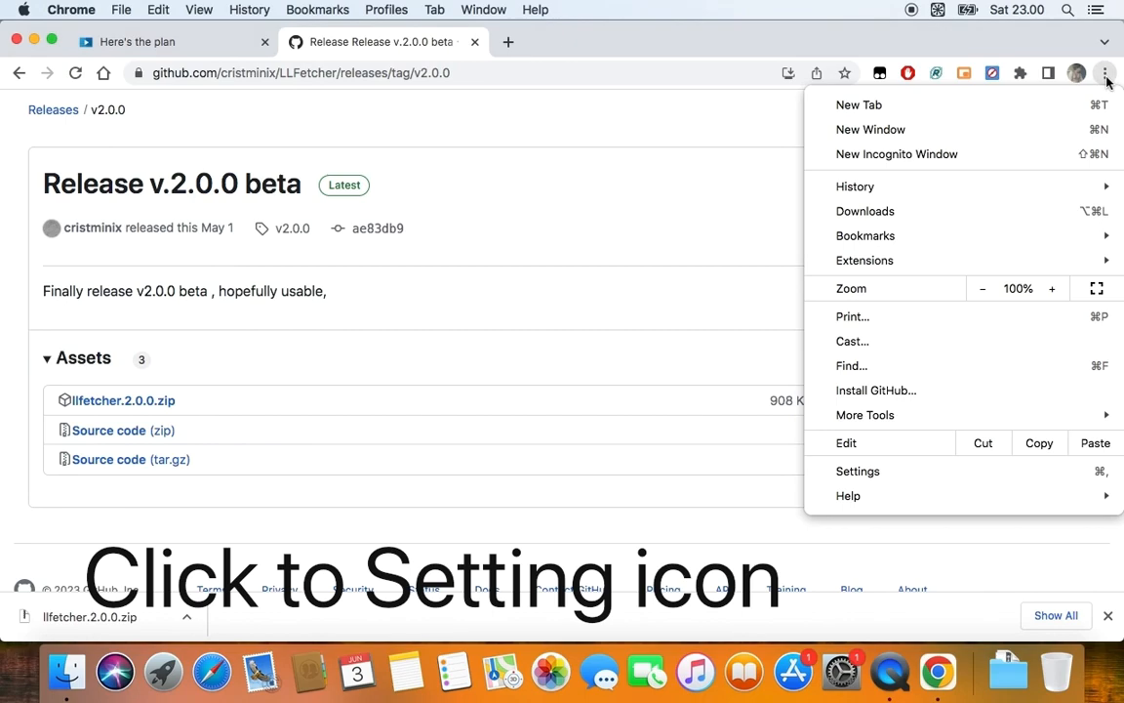
mouse_move(1074, 278)
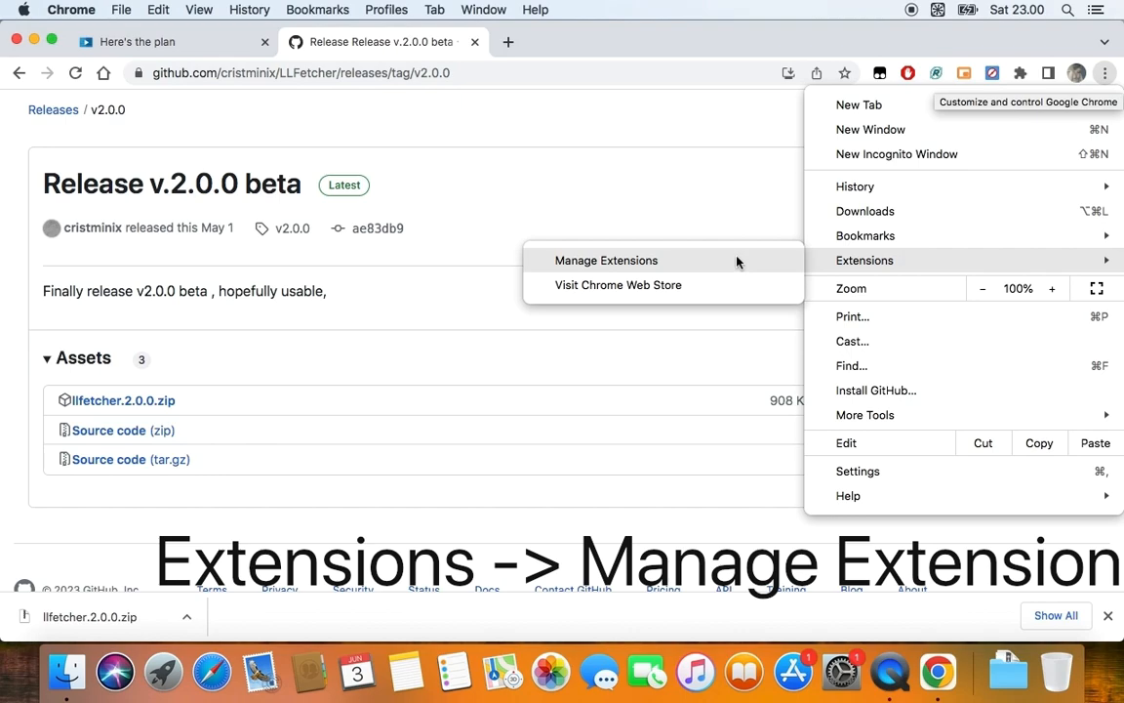
click(606, 259)
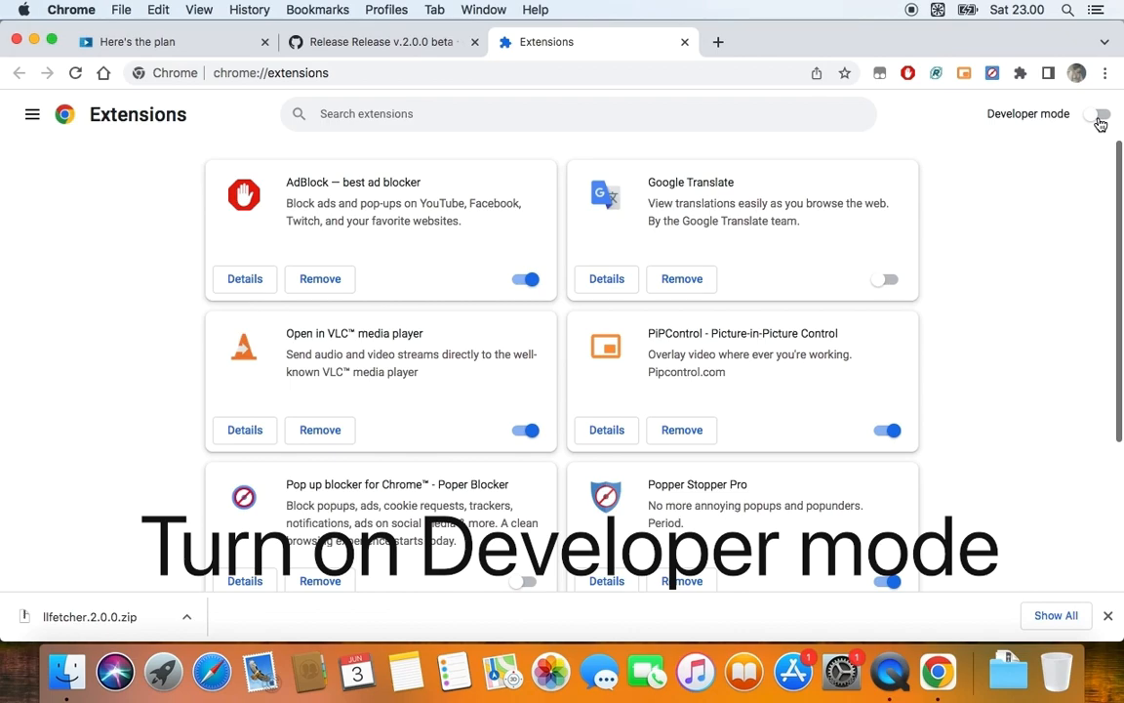
click(1100, 114)
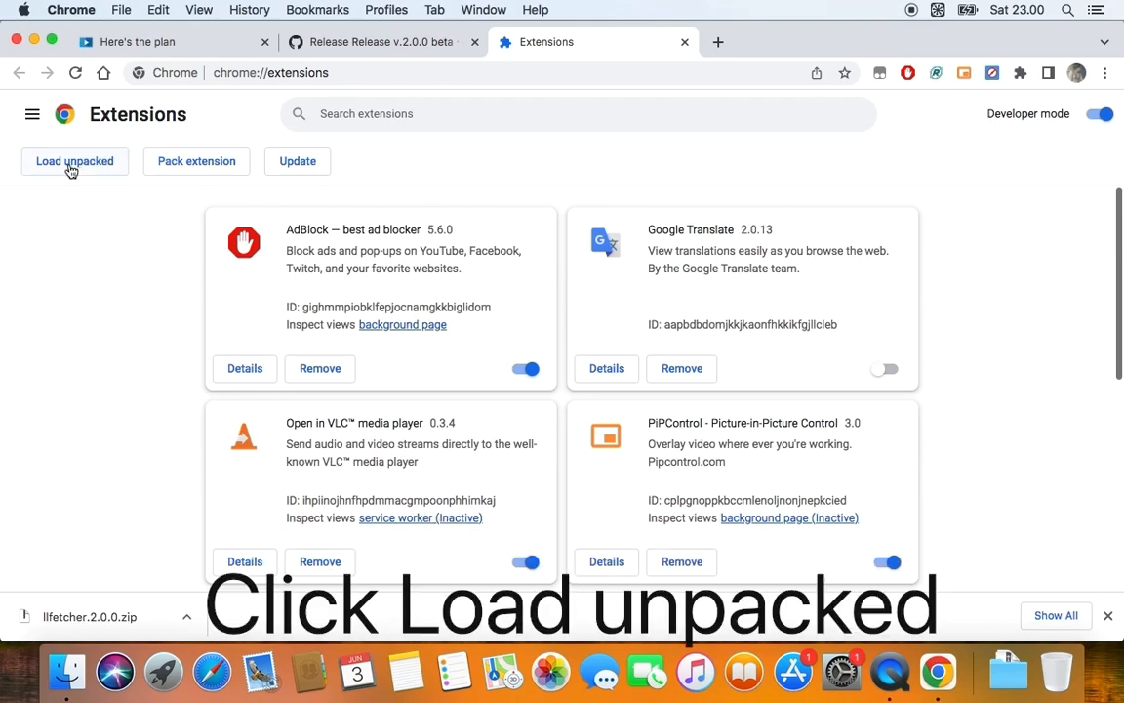
click(74, 161)
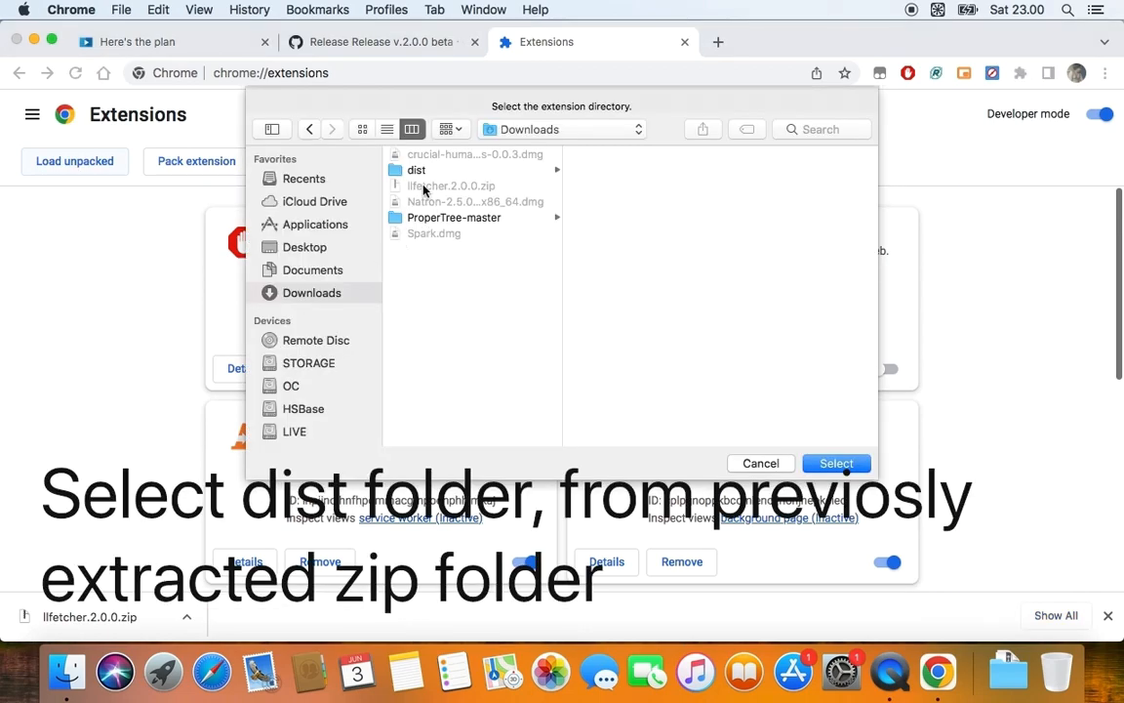
click(416, 170)
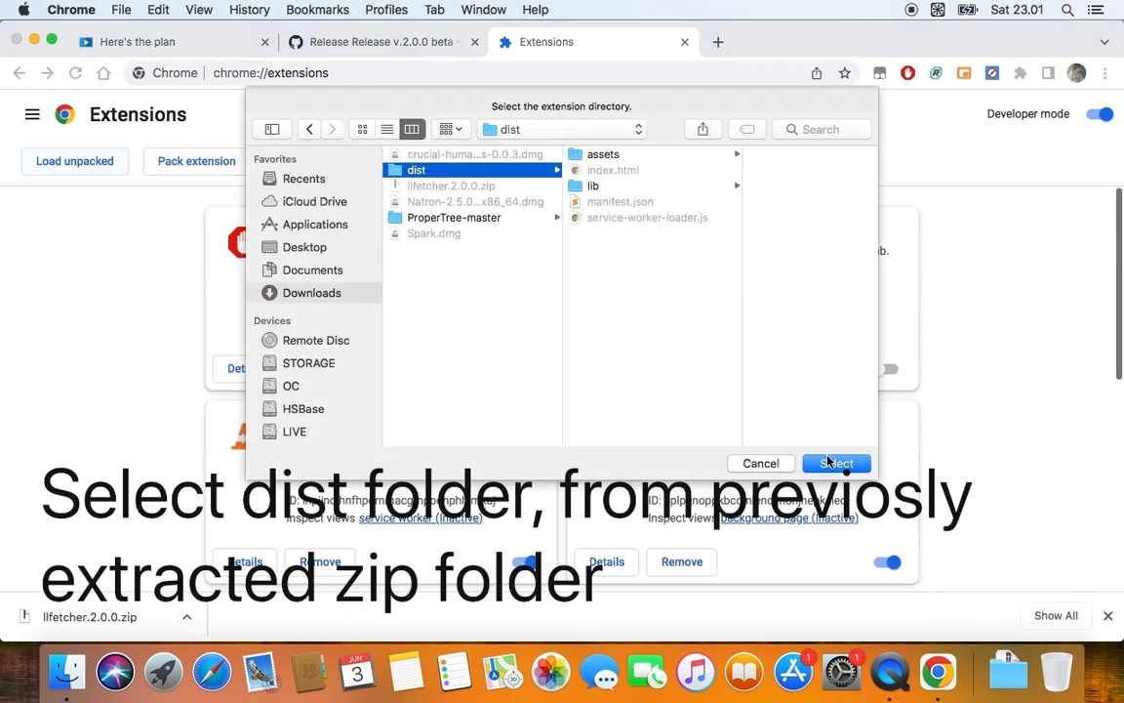
- Load the dist extension, pin LLFetcher to the toolbar, and open its popup
click(835, 463)
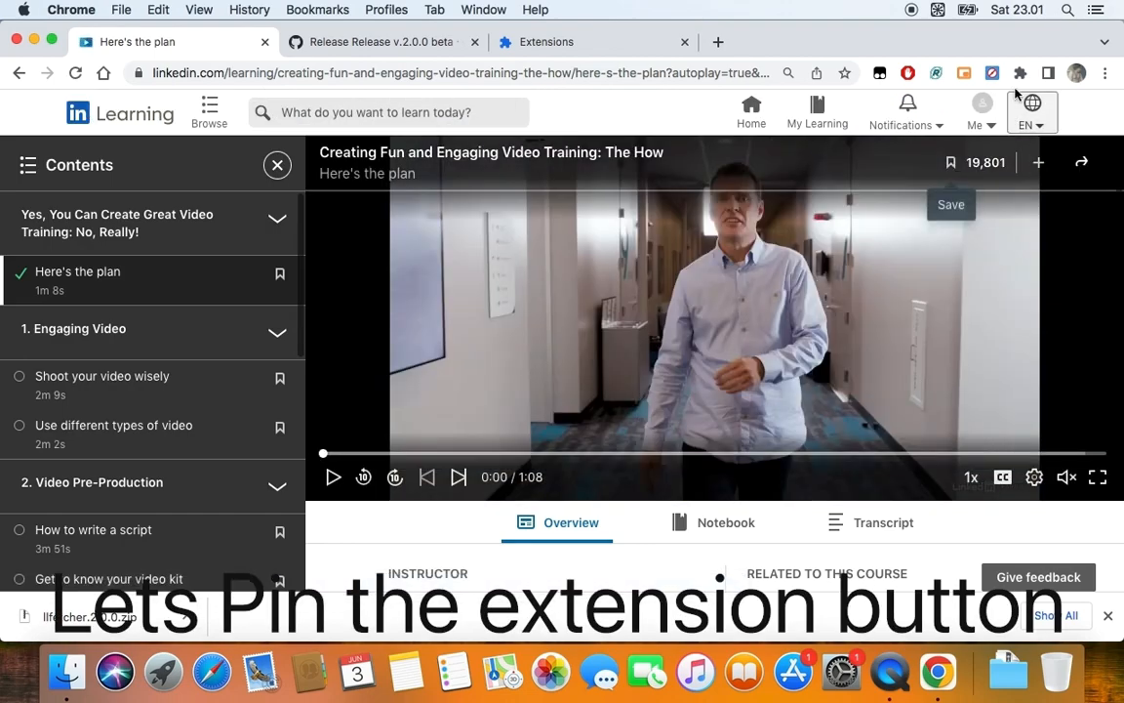
click(1020, 72)
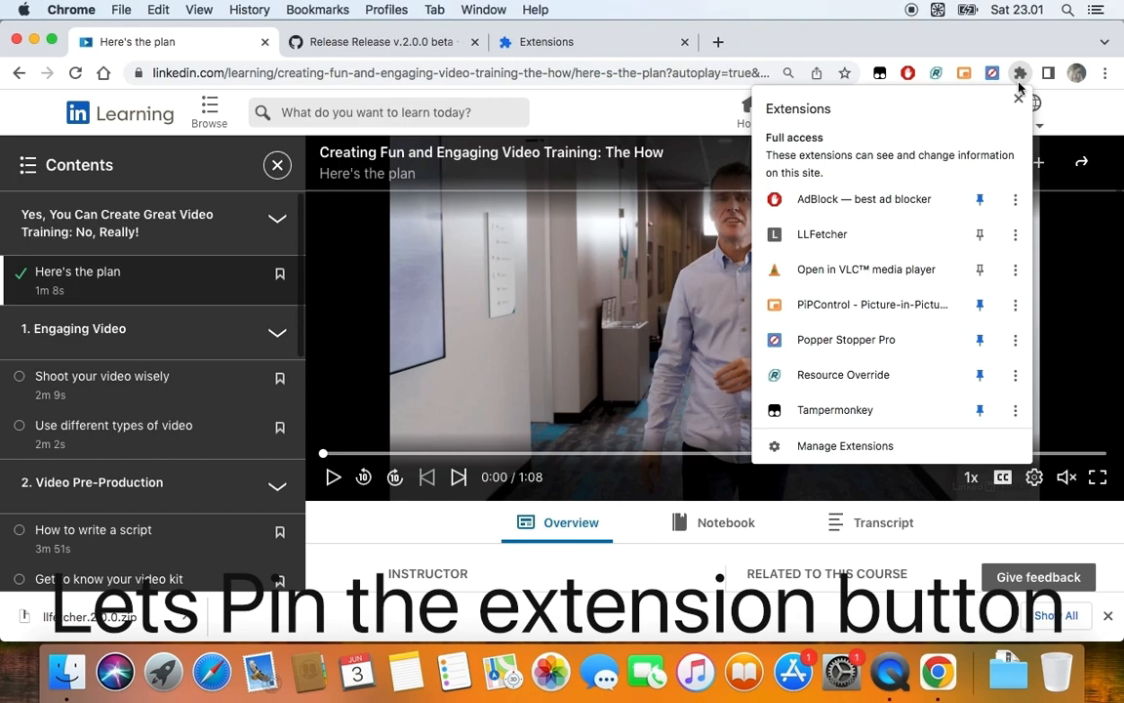
click(980, 234)
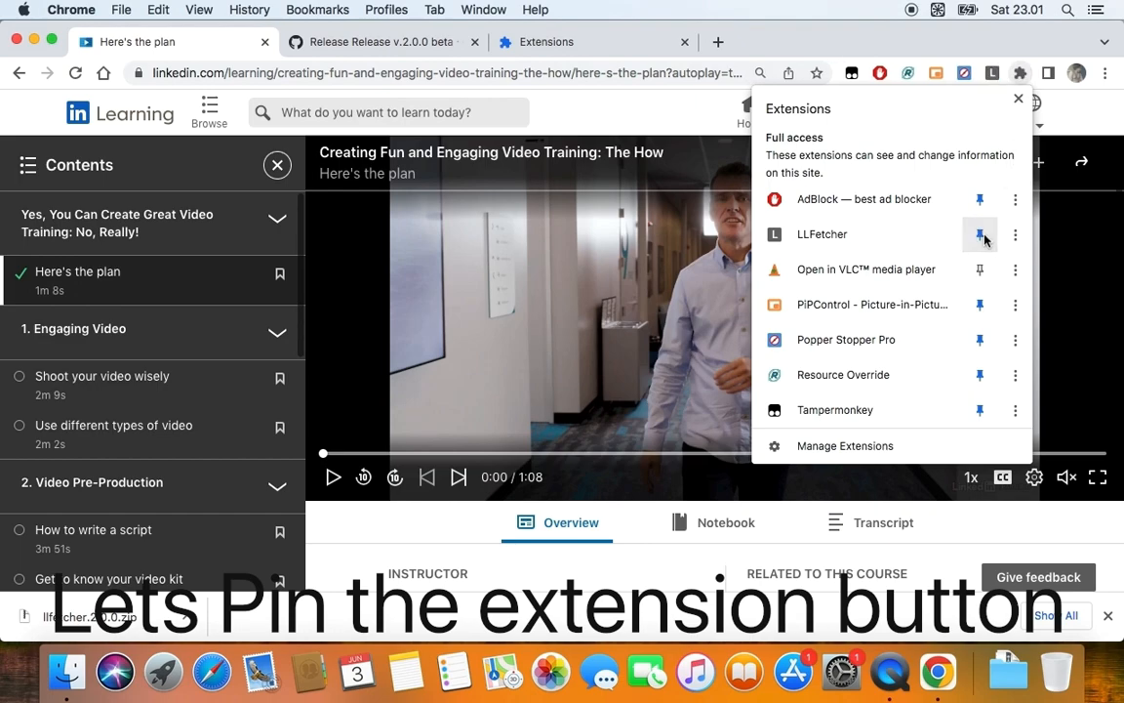
click(980, 234)
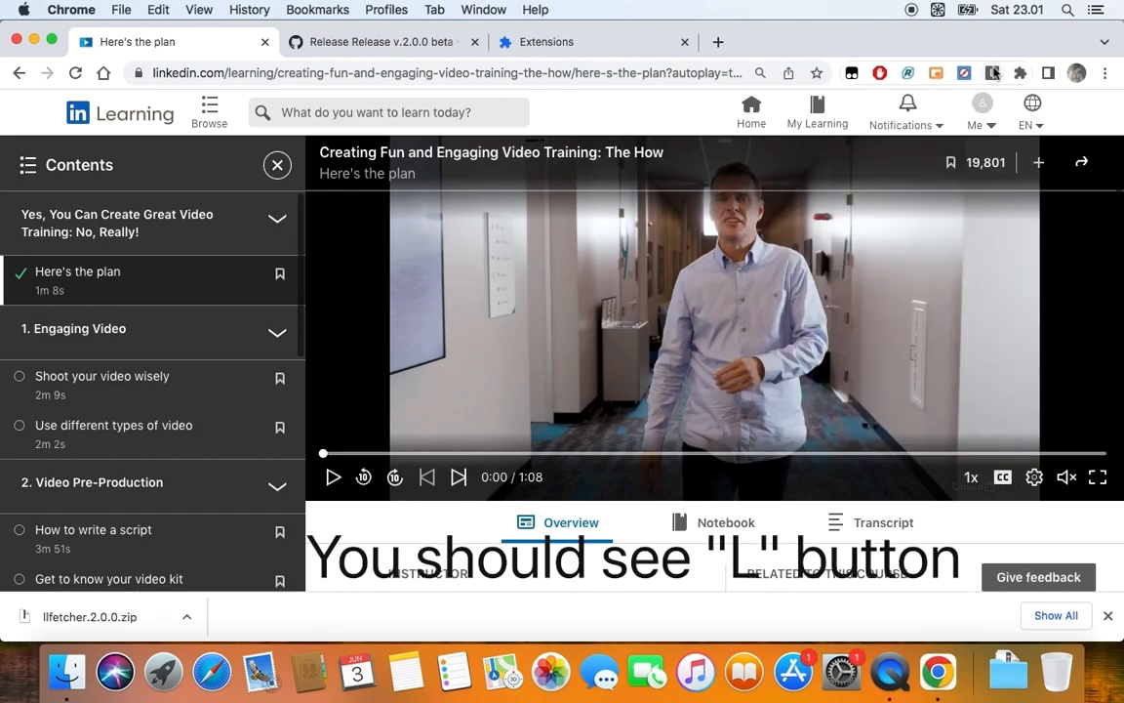
click(992, 73)
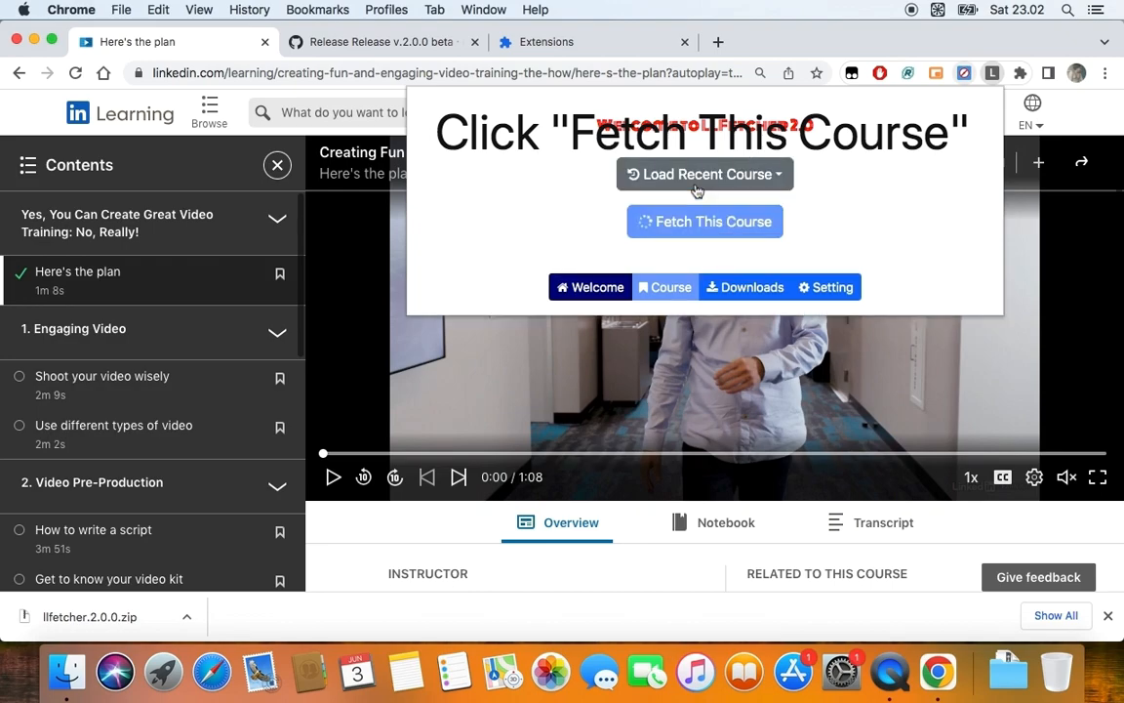
- Fetch the course outline and details for all six chapters in LLFetcher
click(704, 221)
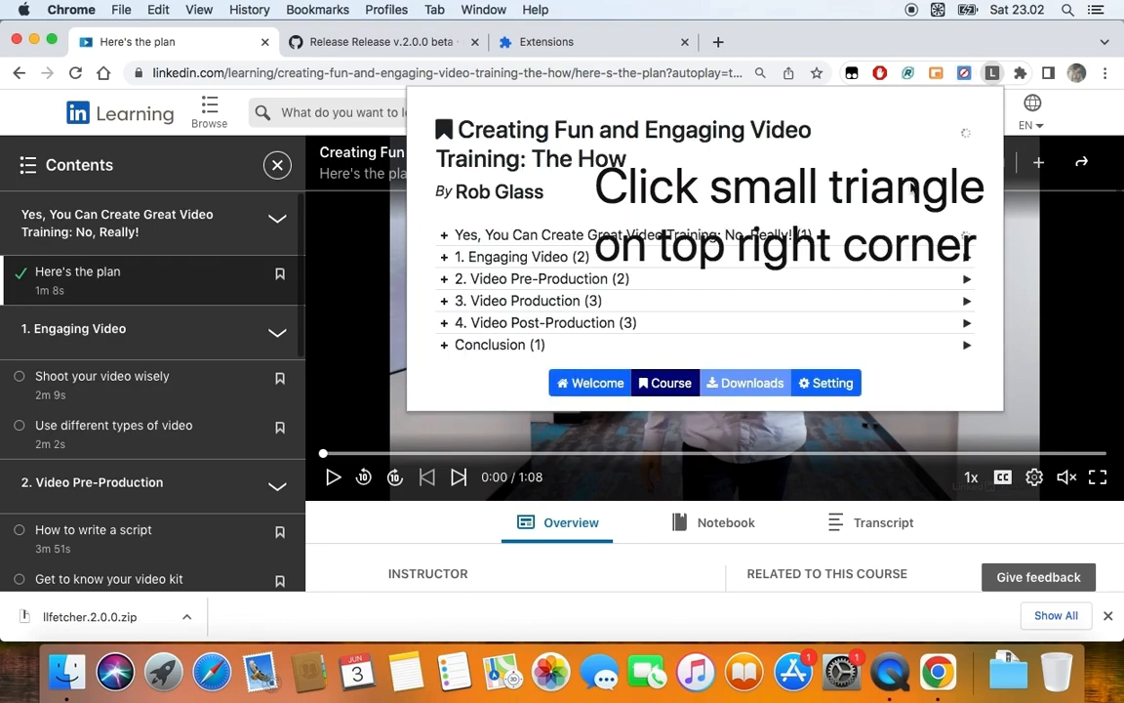
click(967, 132)
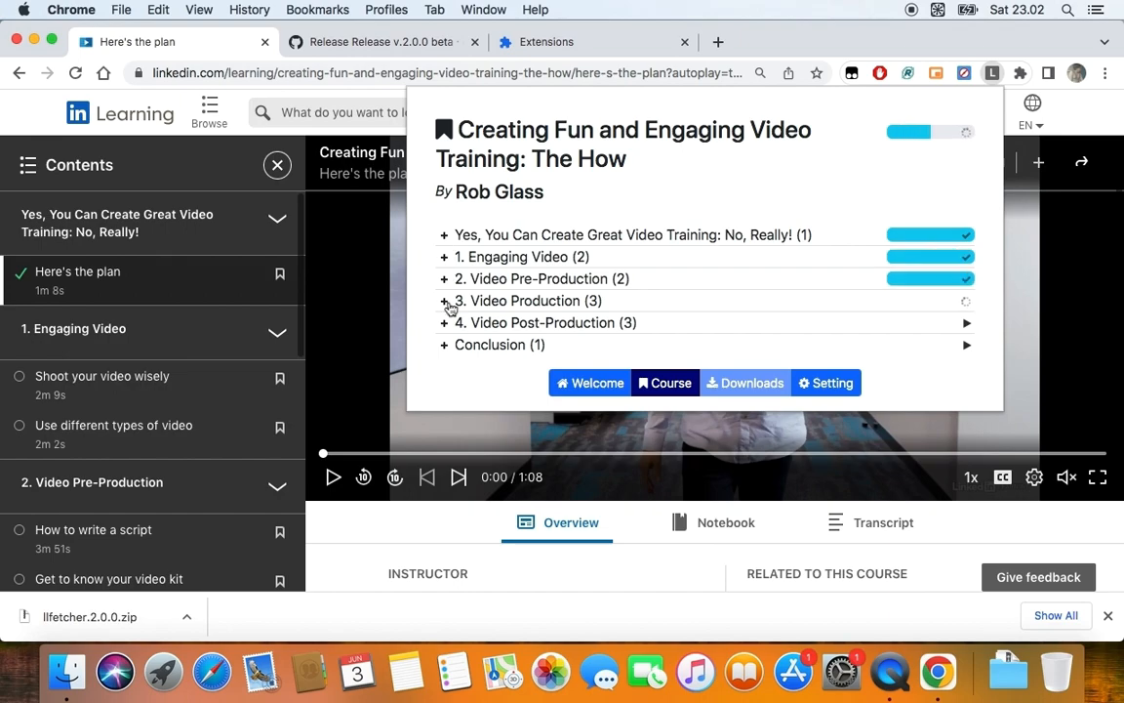
click(444, 300)
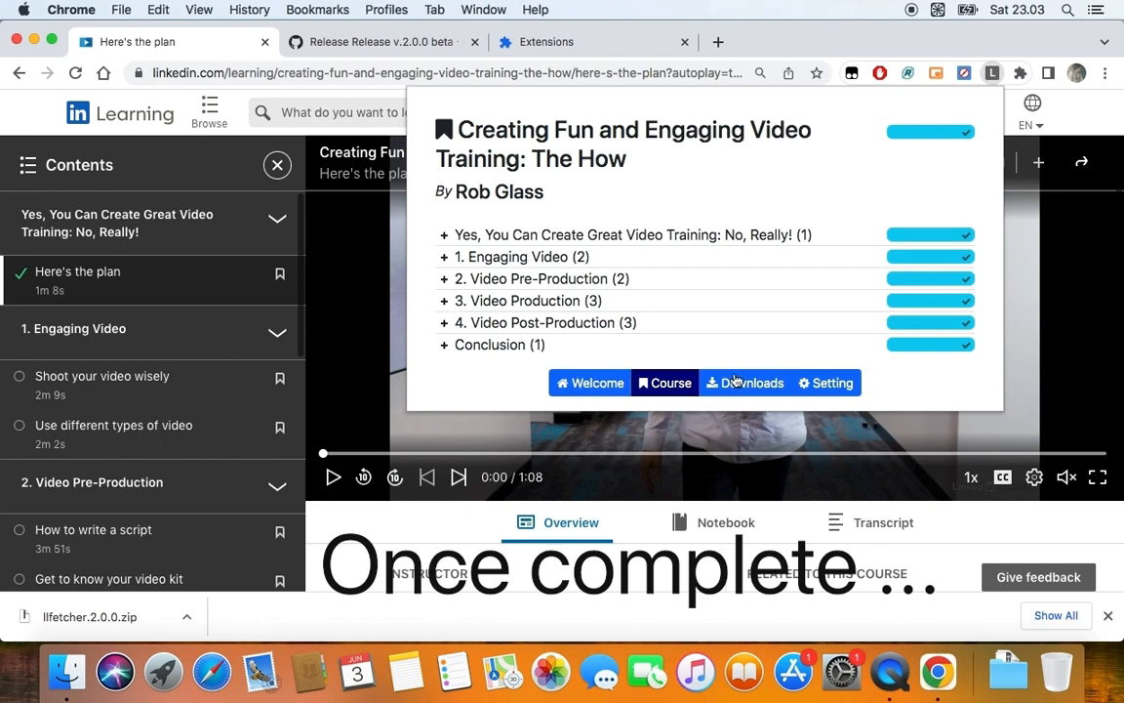
- Set LLFetcher's download video quality to 720
click(744, 382)
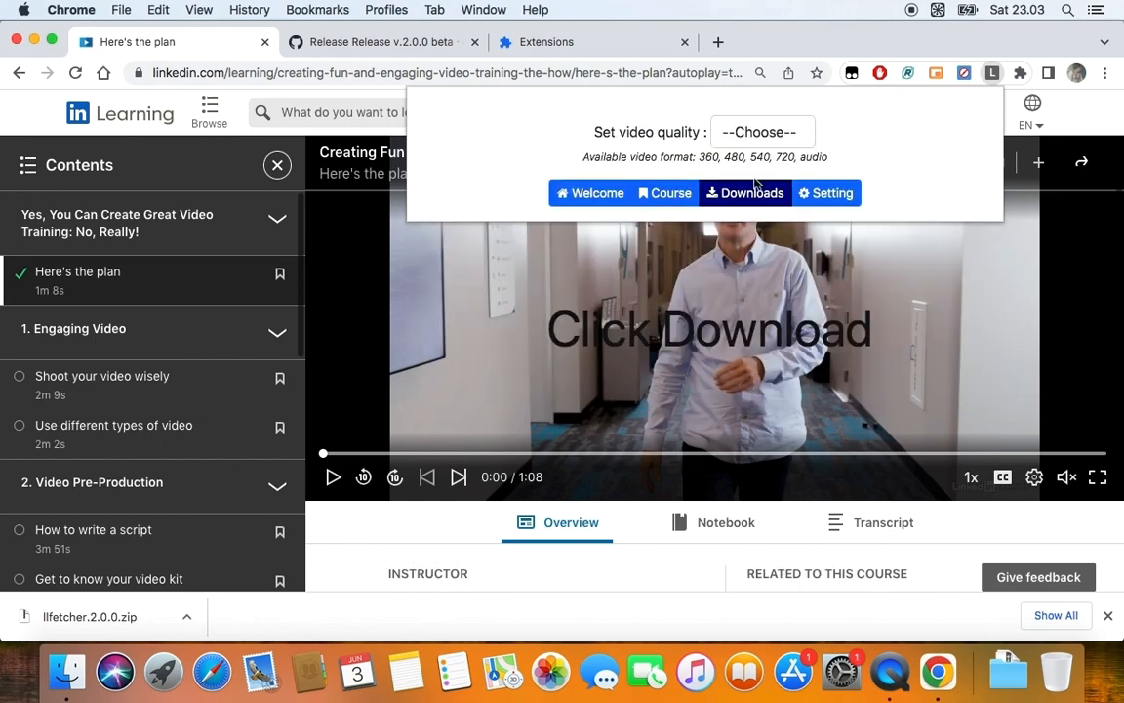
click(762, 131)
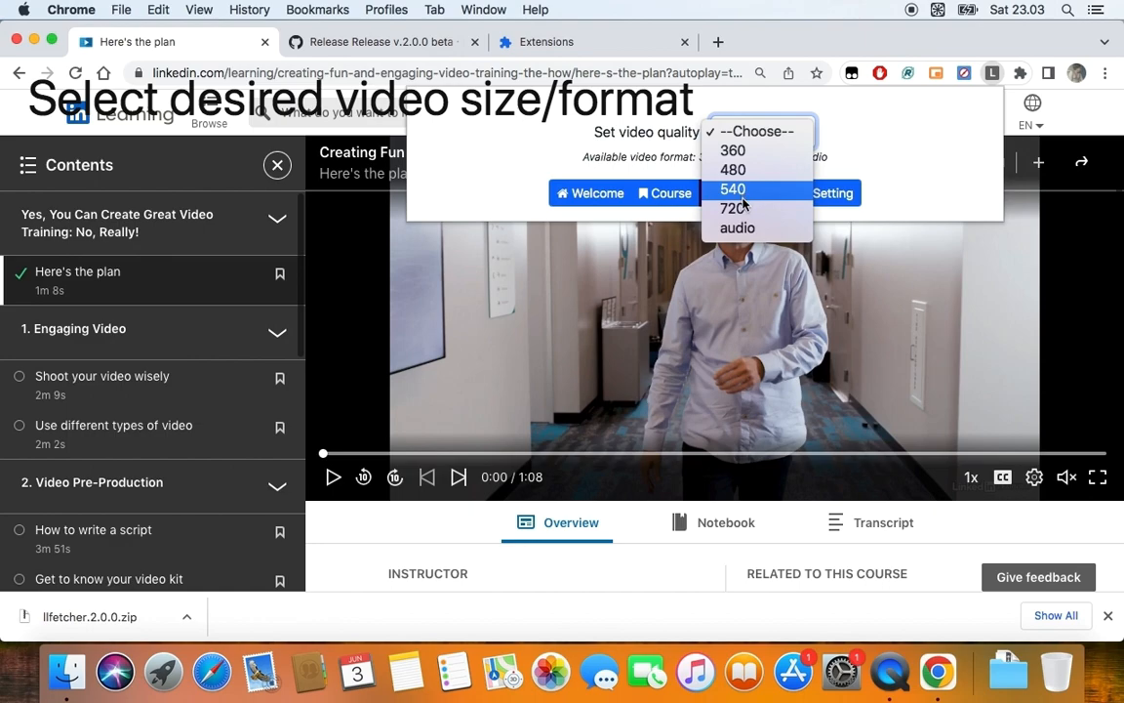
click(733, 208)
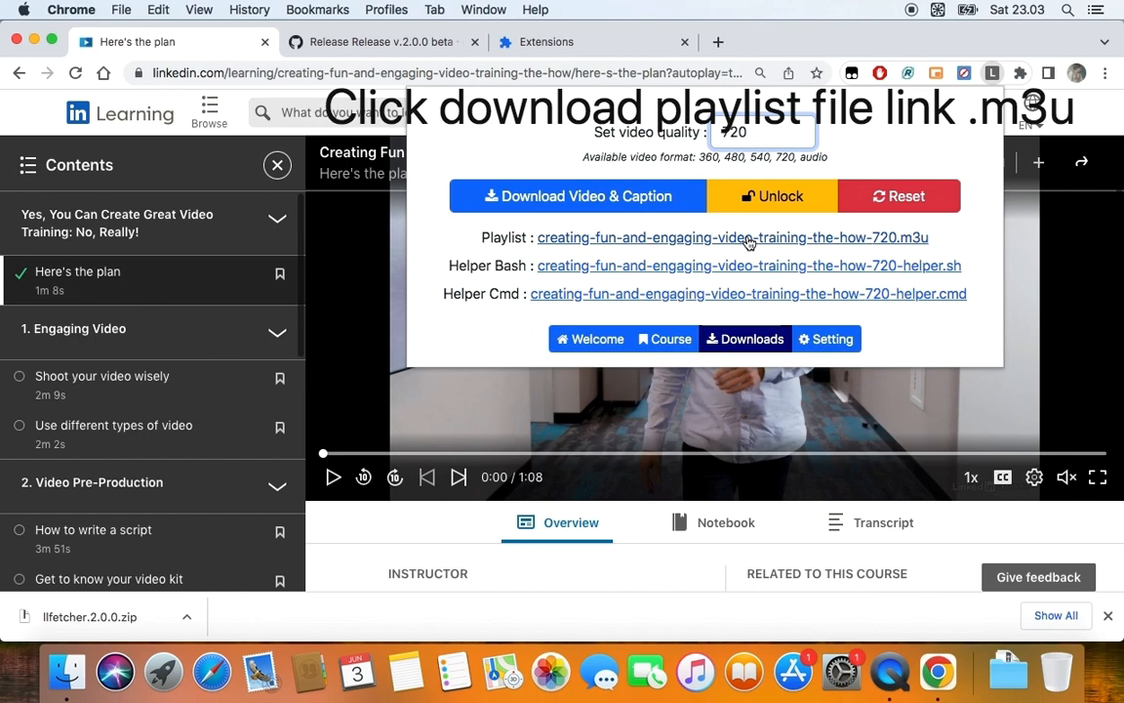
- Download the course's .m3u playlist and helper bash script
click(732, 237)
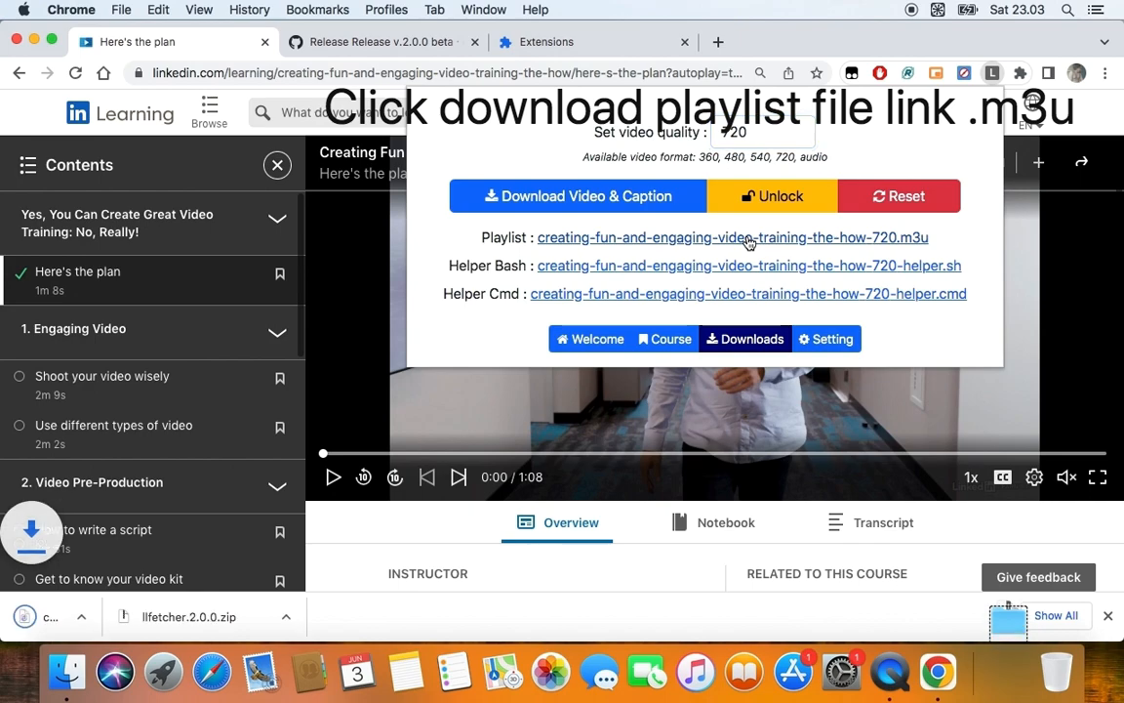
click(732, 237)
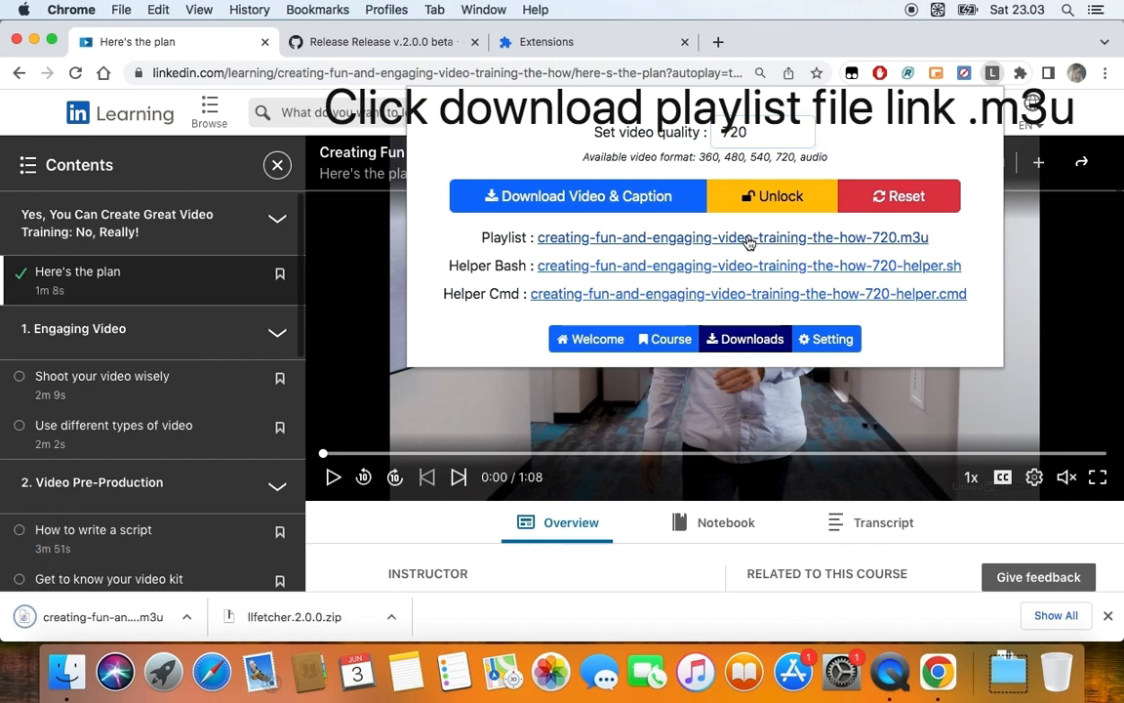
click(733, 237)
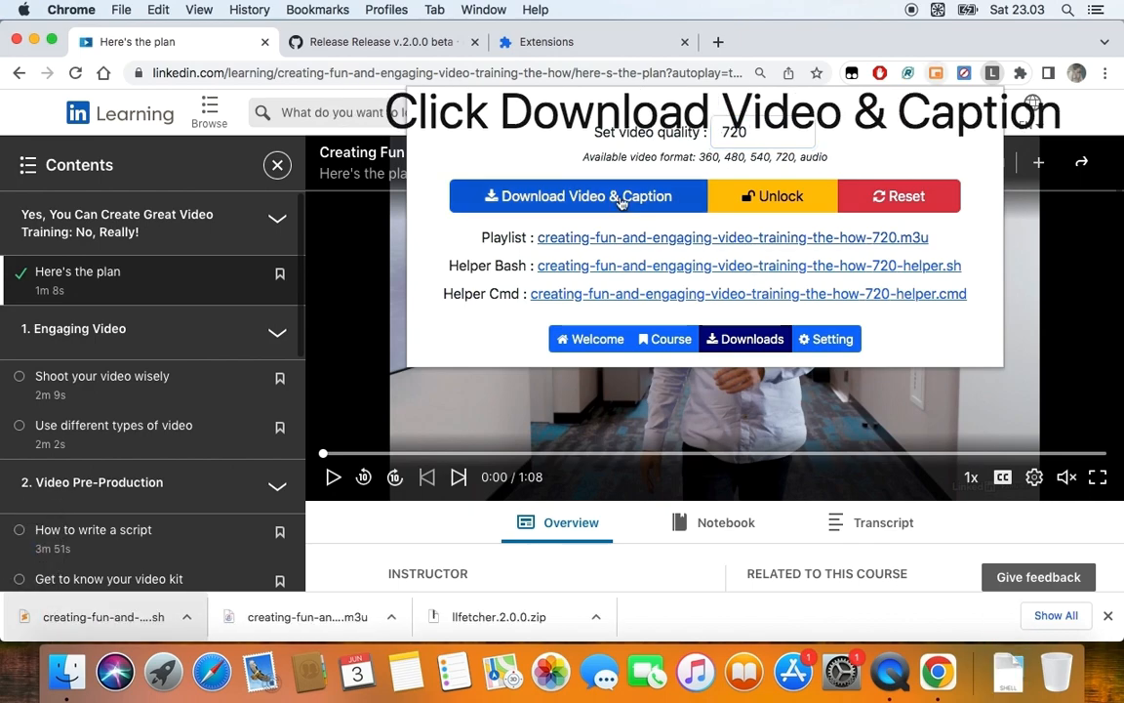
- Start LLFetcher downloading all course videos and captions
click(579, 195)
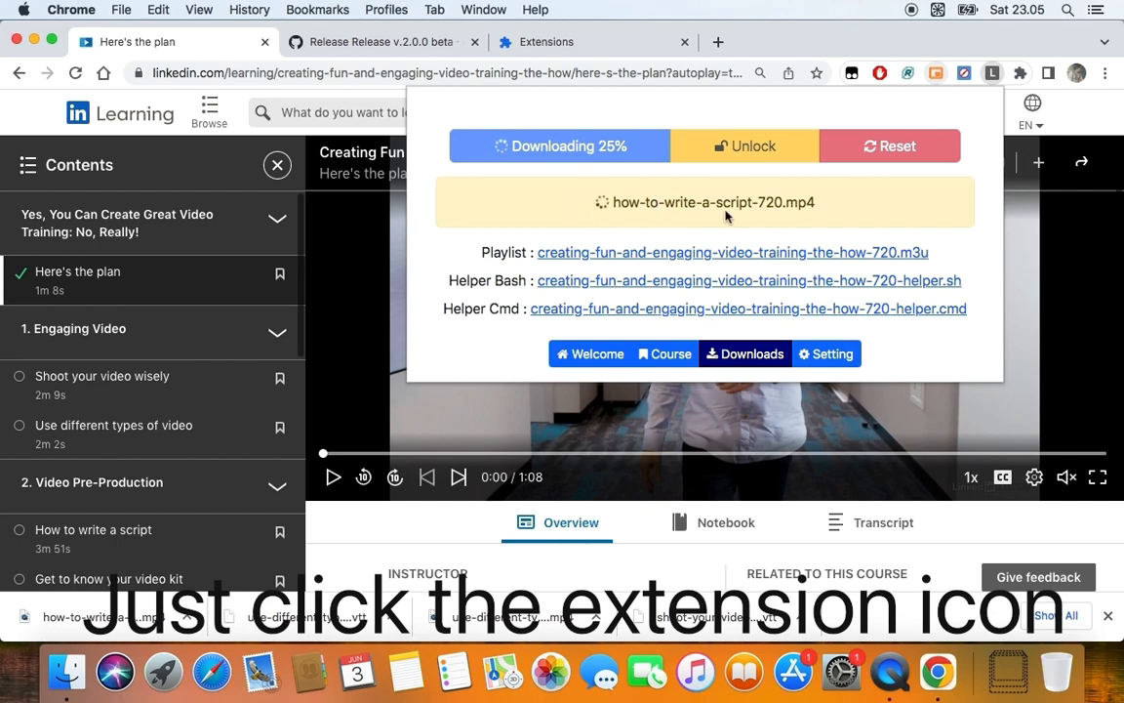
- Reopen LLFetcher and resume the interrupted course download until it shows Complete 100%
click(992, 73)
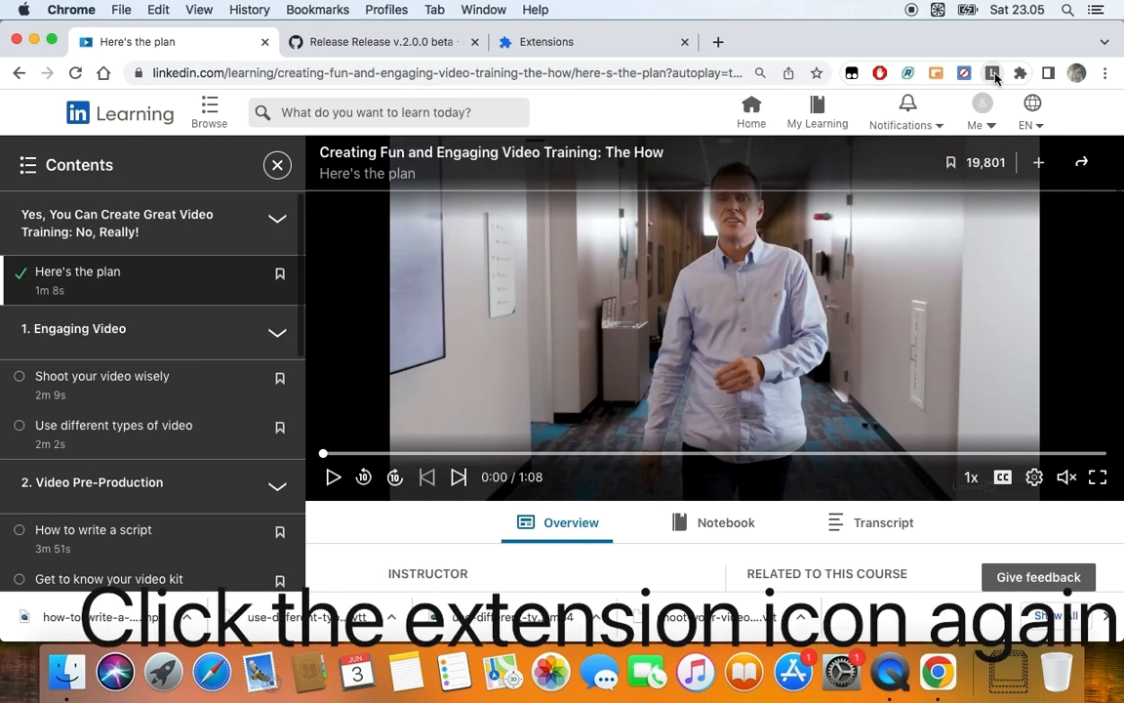
click(994, 74)
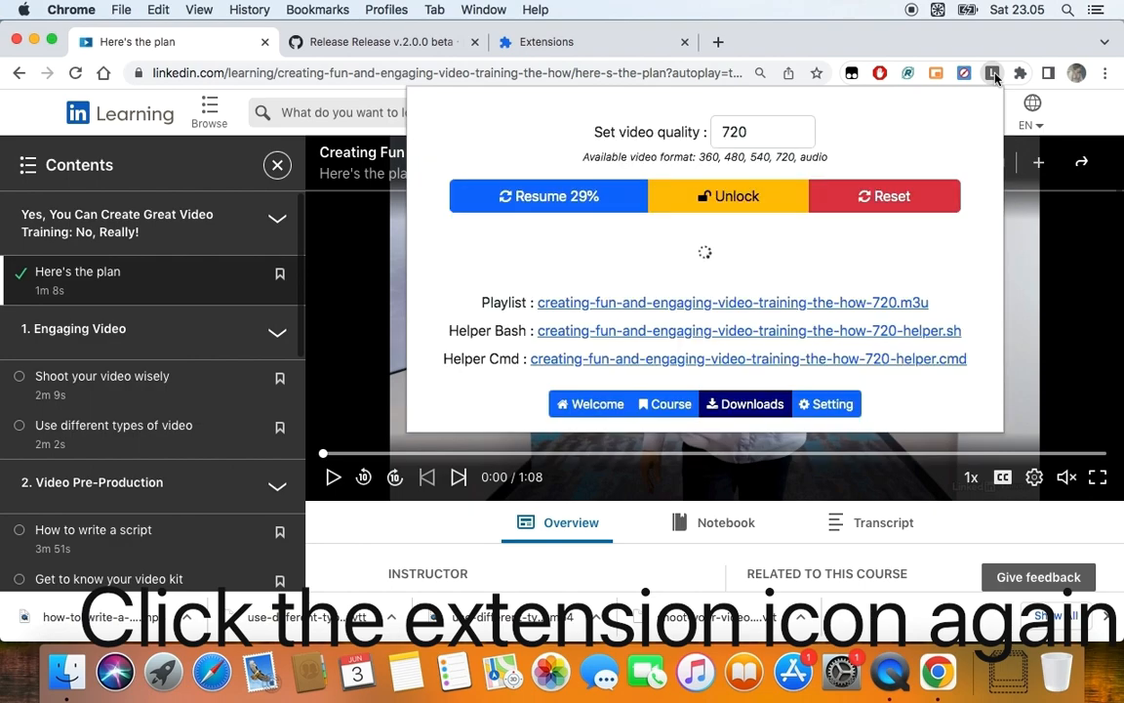
click(548, 196)
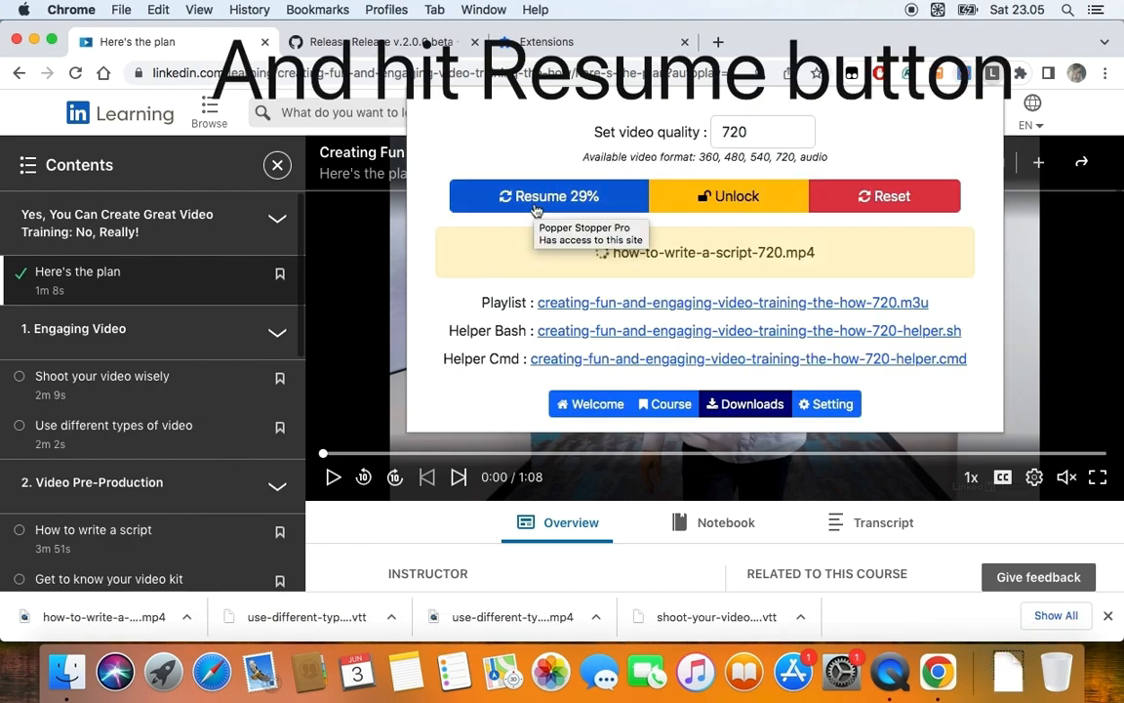
click(548, 196)
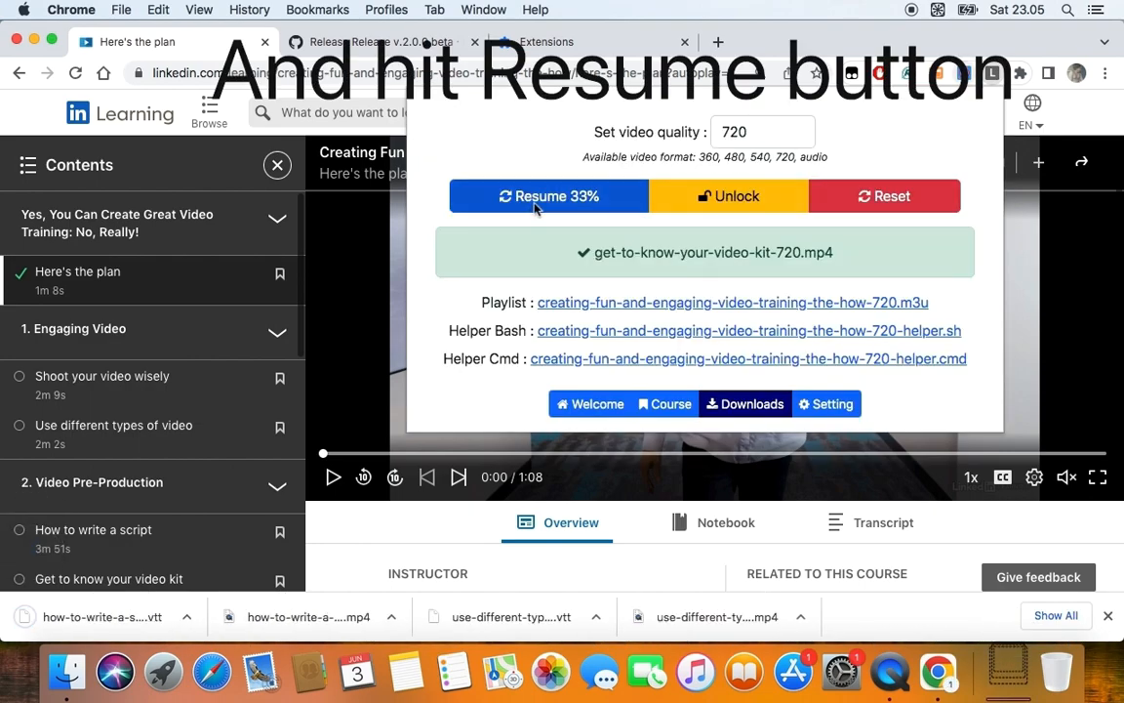
click(548, 196)
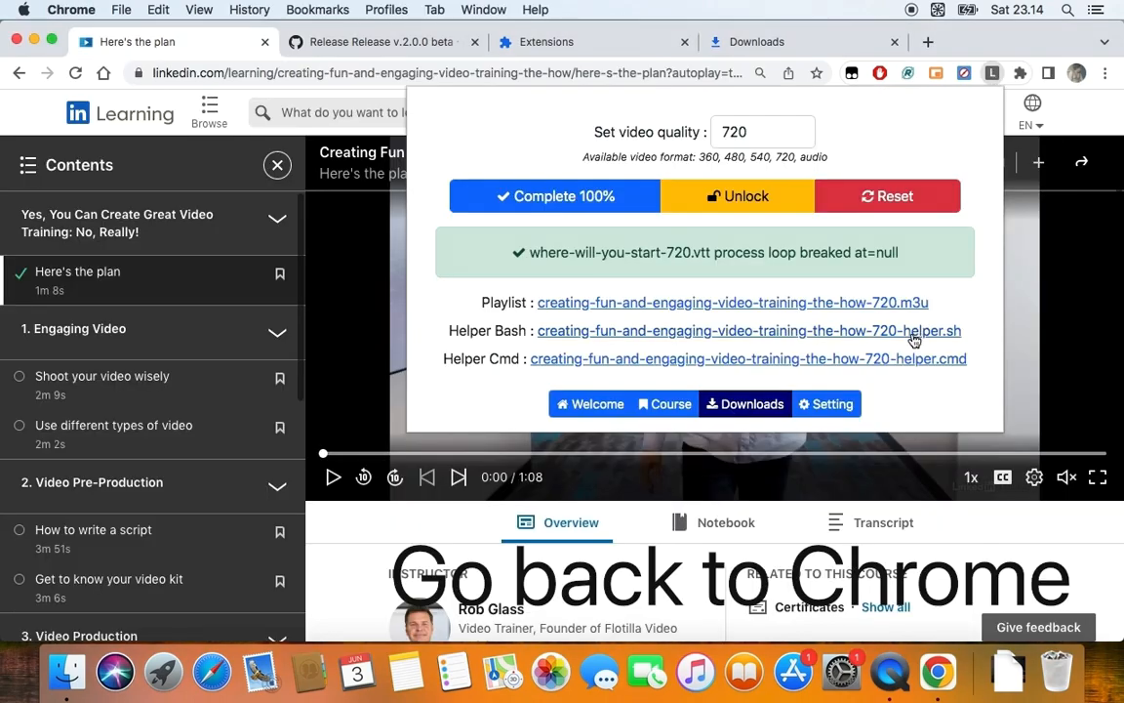
- Reveal the downloaded .sh helper script in Finder from the download bar
click(749, 330)
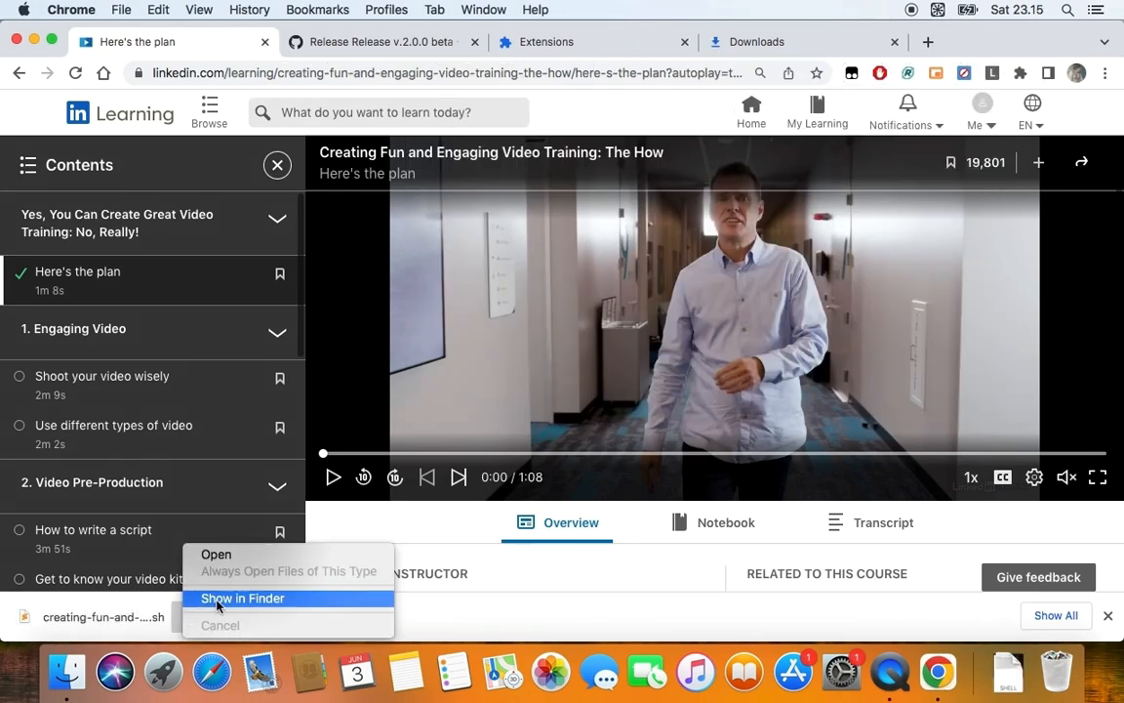
mouse_move(257, 605)
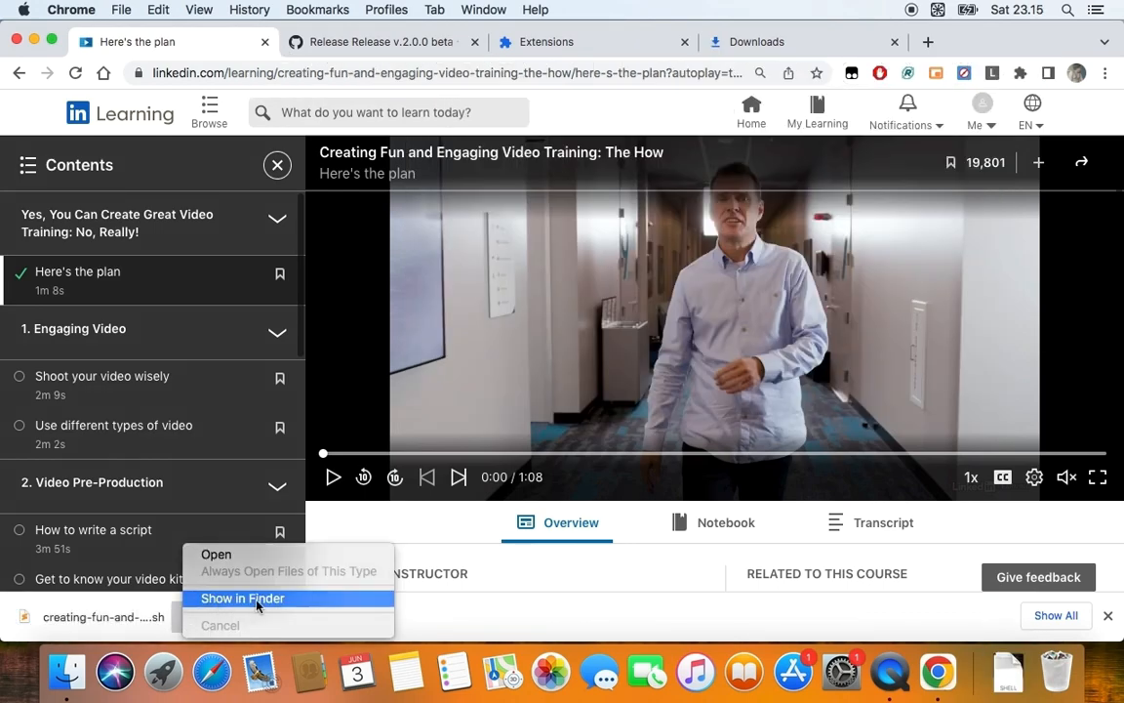
click(242, 598)
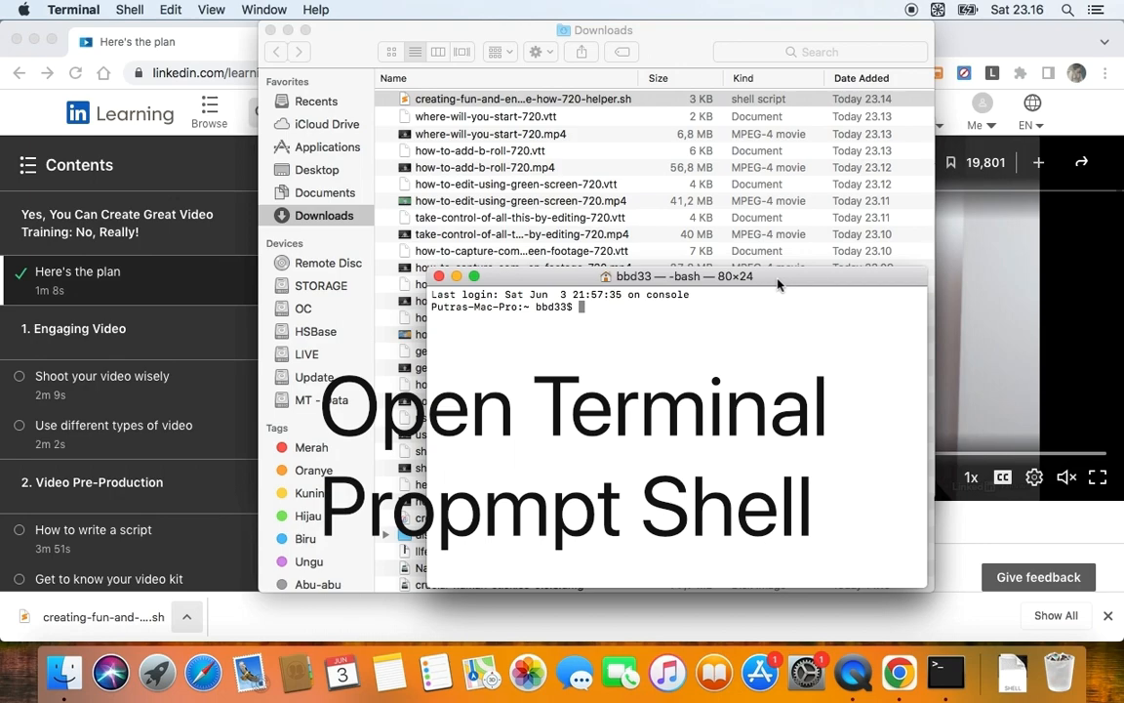
- Change into ~/Downloads, confirm with pwd, and run the helper script with bash
text(cd ~/Downloads/)
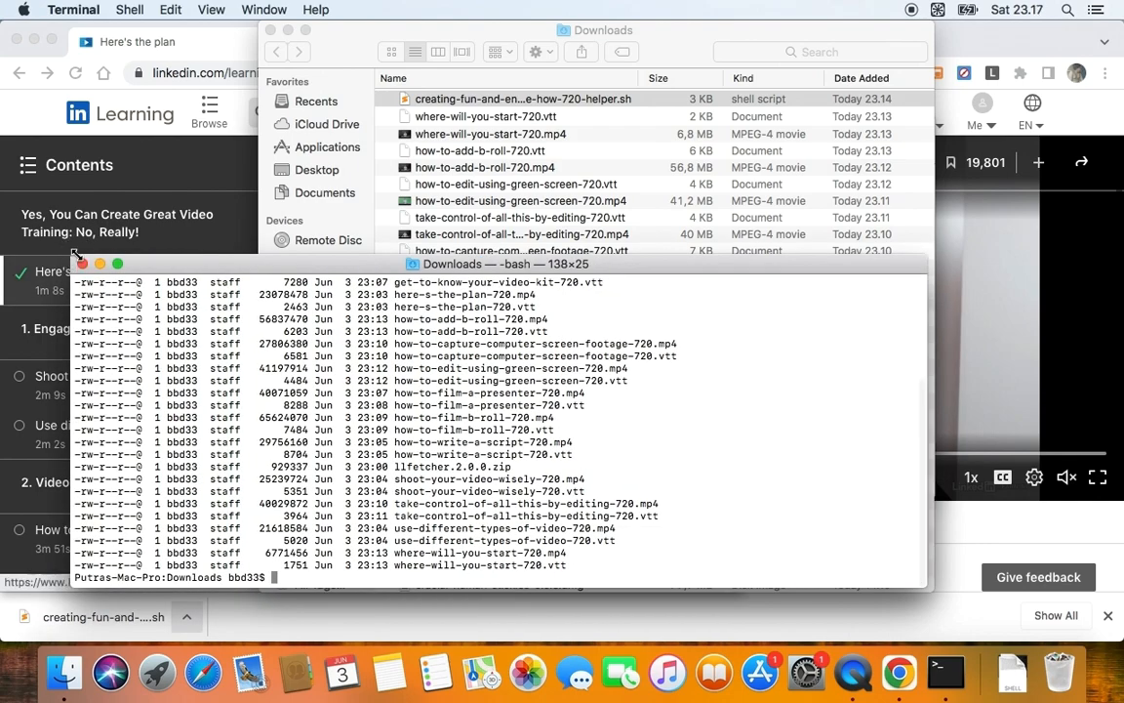
text(pwd)
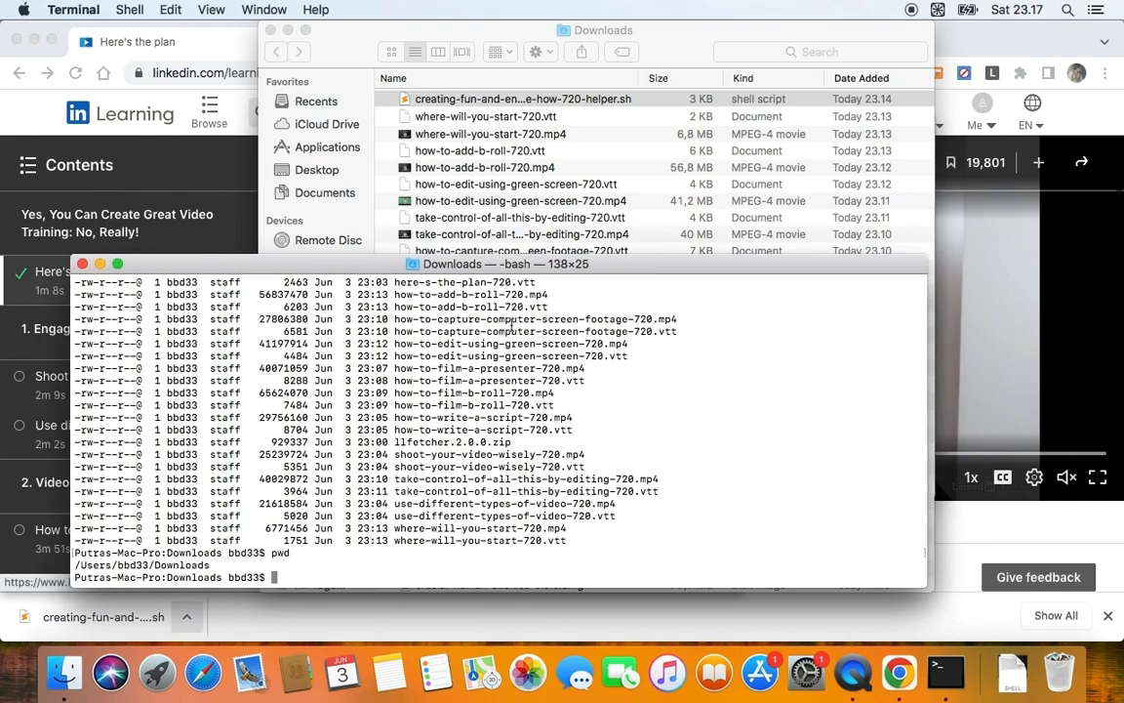
text(bash crea)
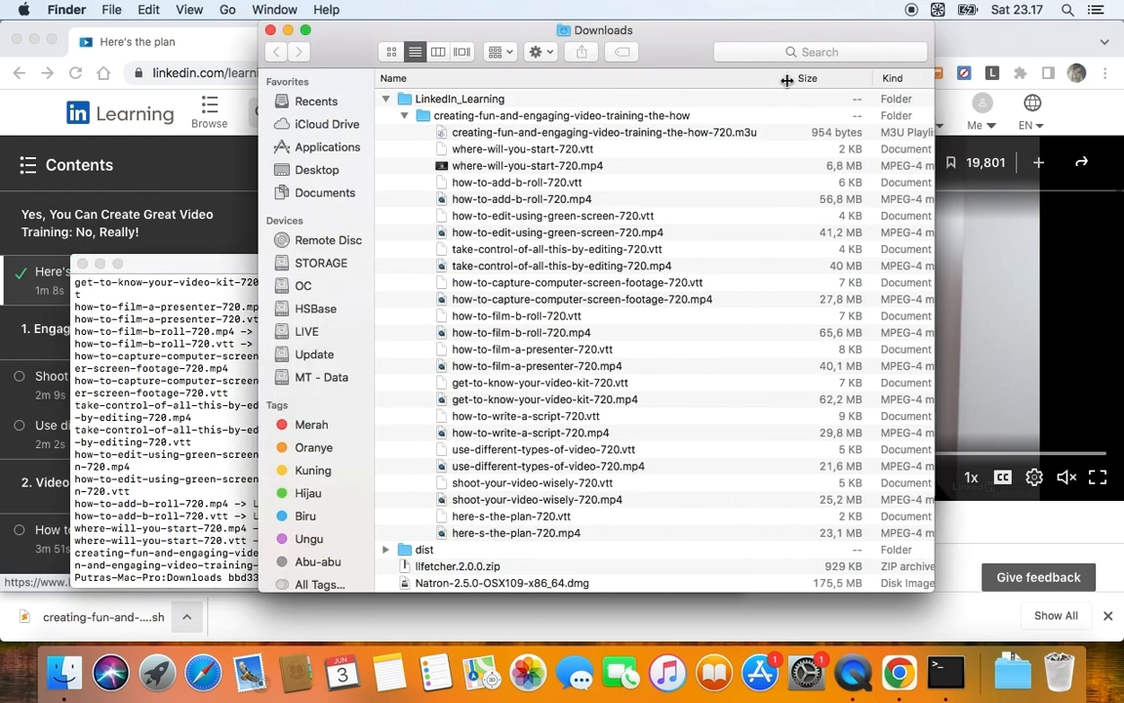
- Open the course .m3u playlist in VLC and play how-to-write-a-script-720.mp4 with the playlist shown
click(603, 132)
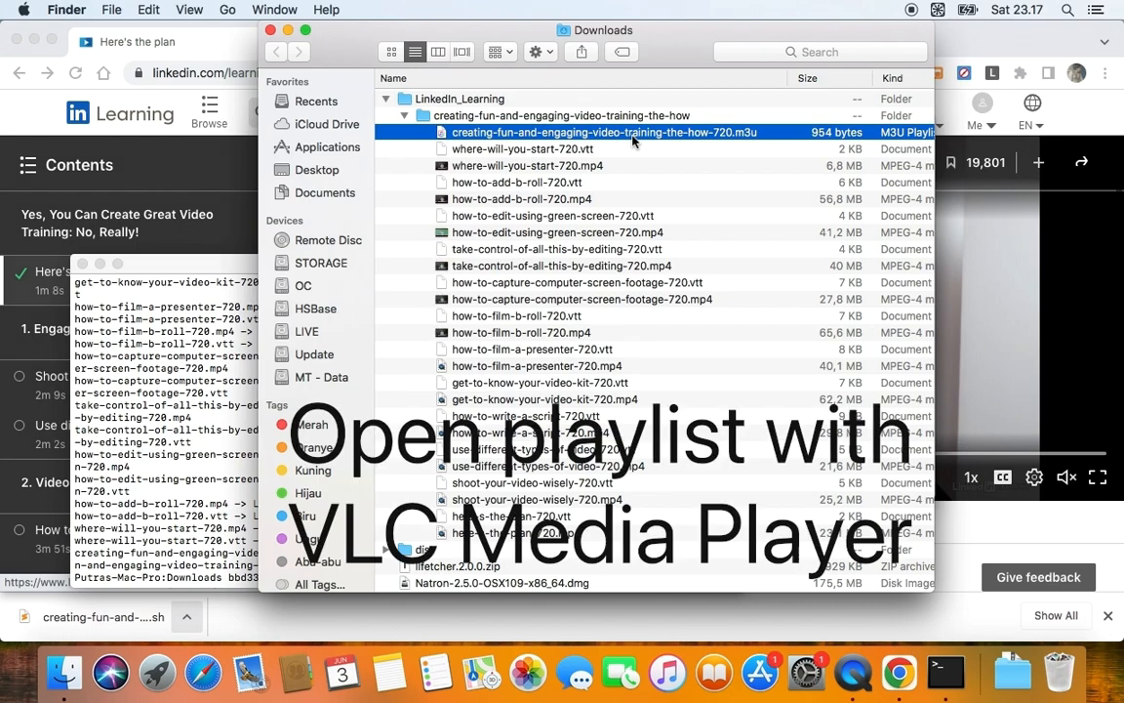
right_click(604, 132)
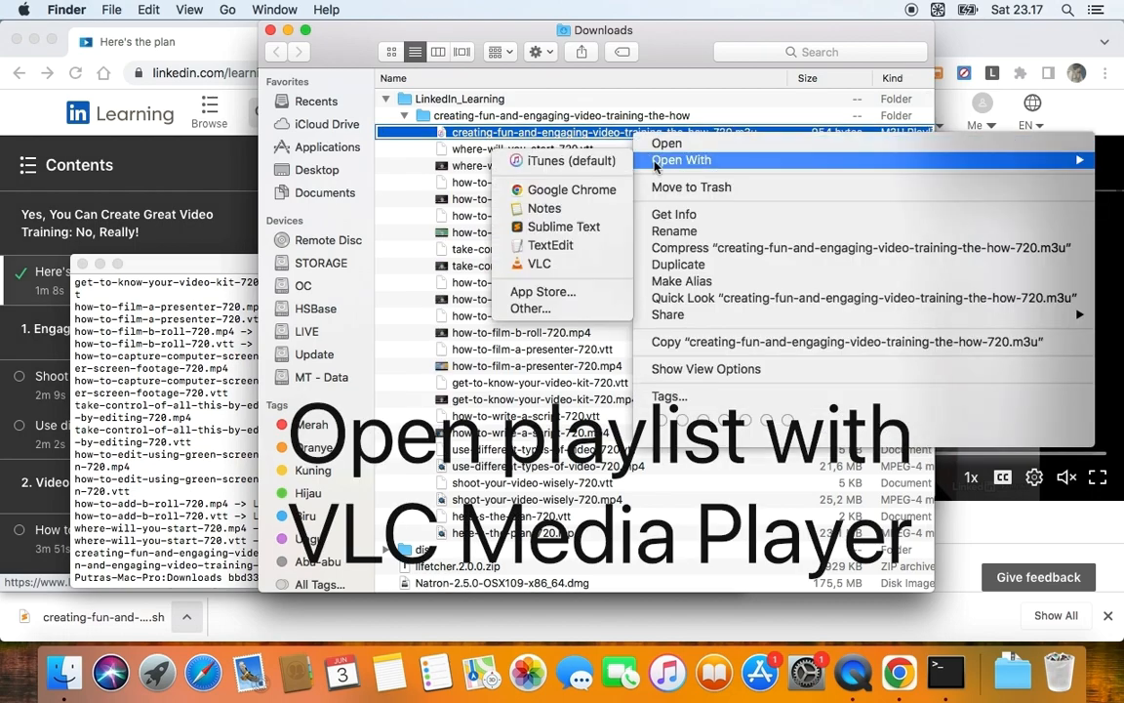
click(539, 263)
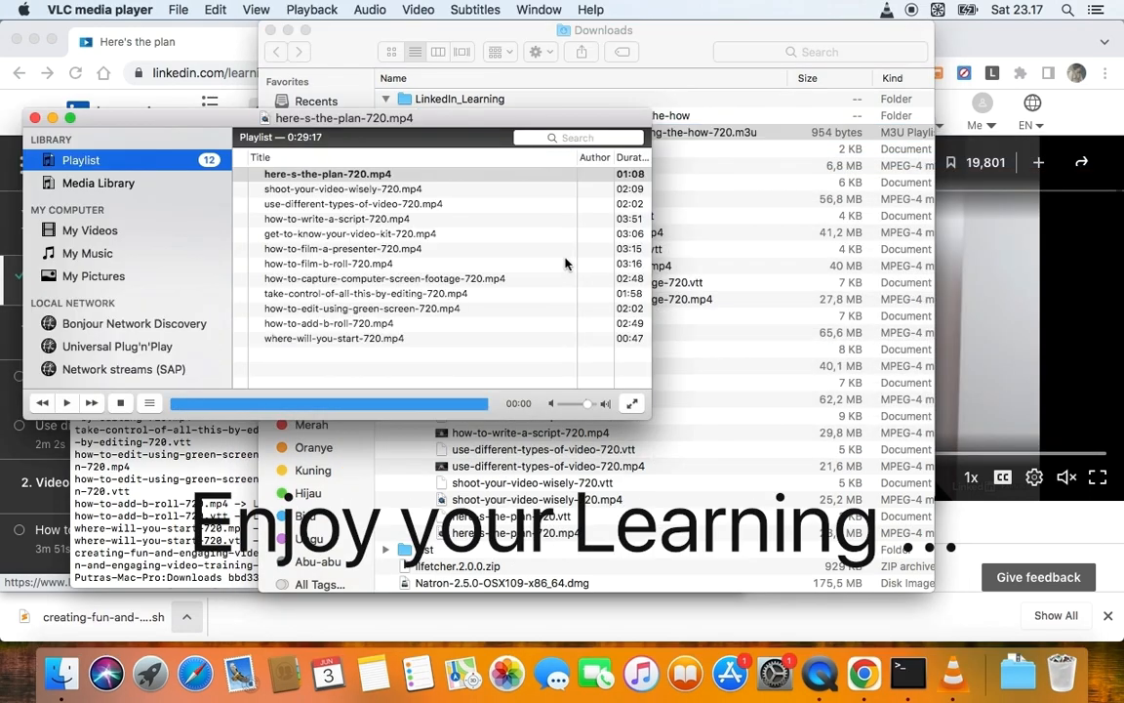
double_click(337, 219)
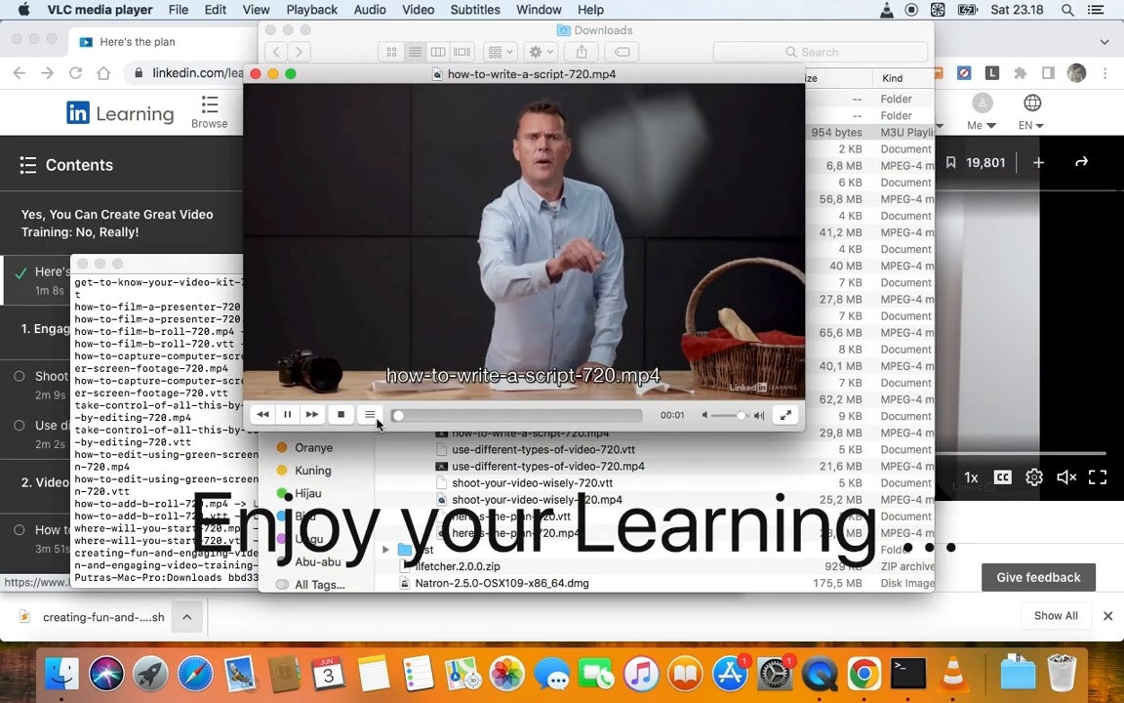
click(369, 415)
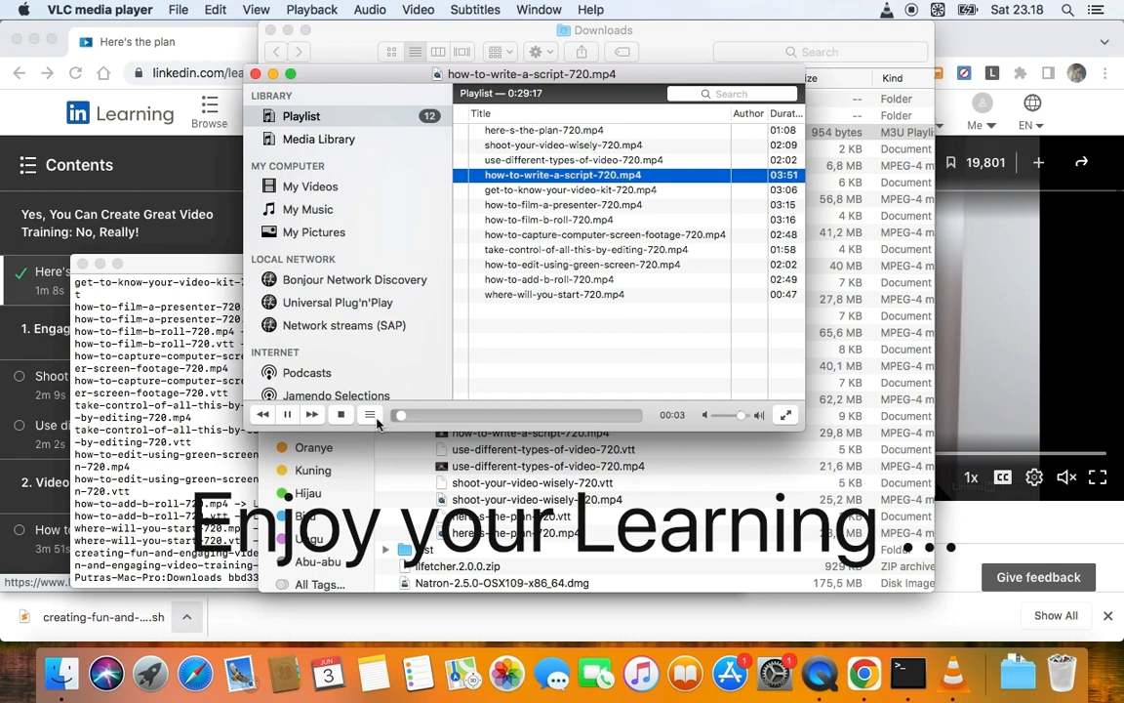